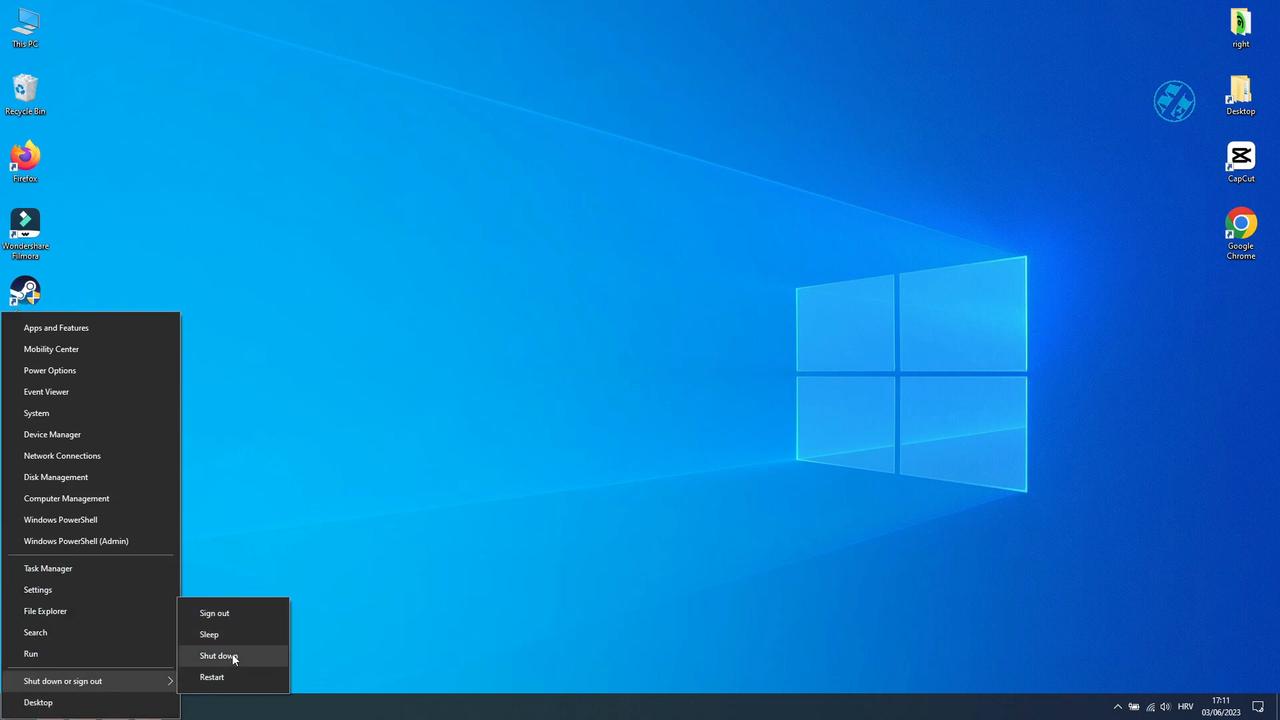
{"action": "mouse_move", "coordinate": [219, 678]}
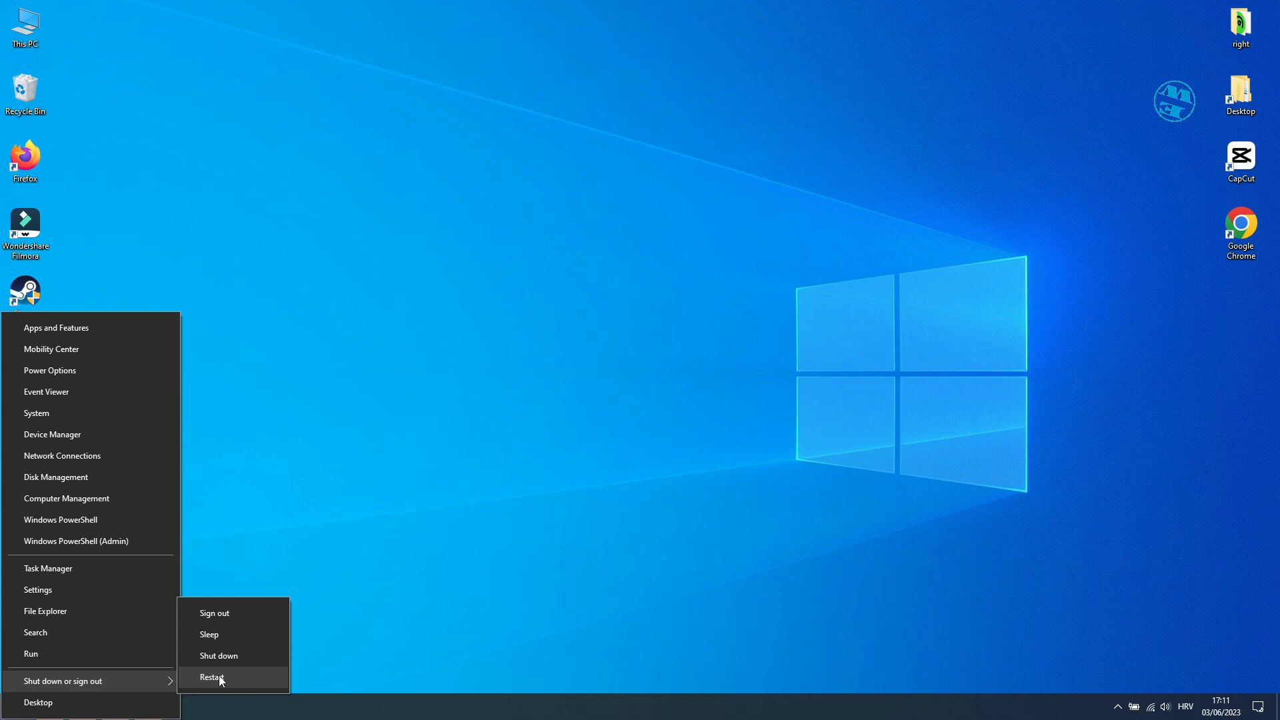
{"action": "mouse_move", "coordinate": [423, 327]}
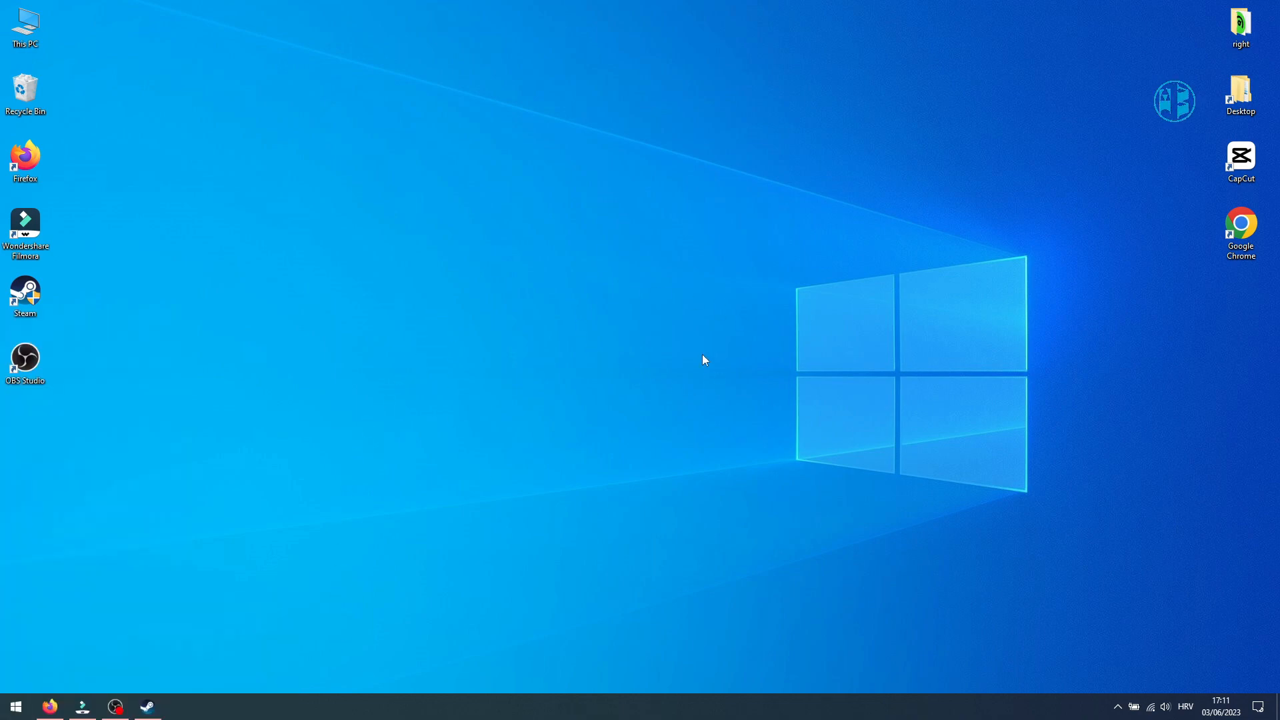
{"action": "mouse_move", "coordinate": [582, 384]}
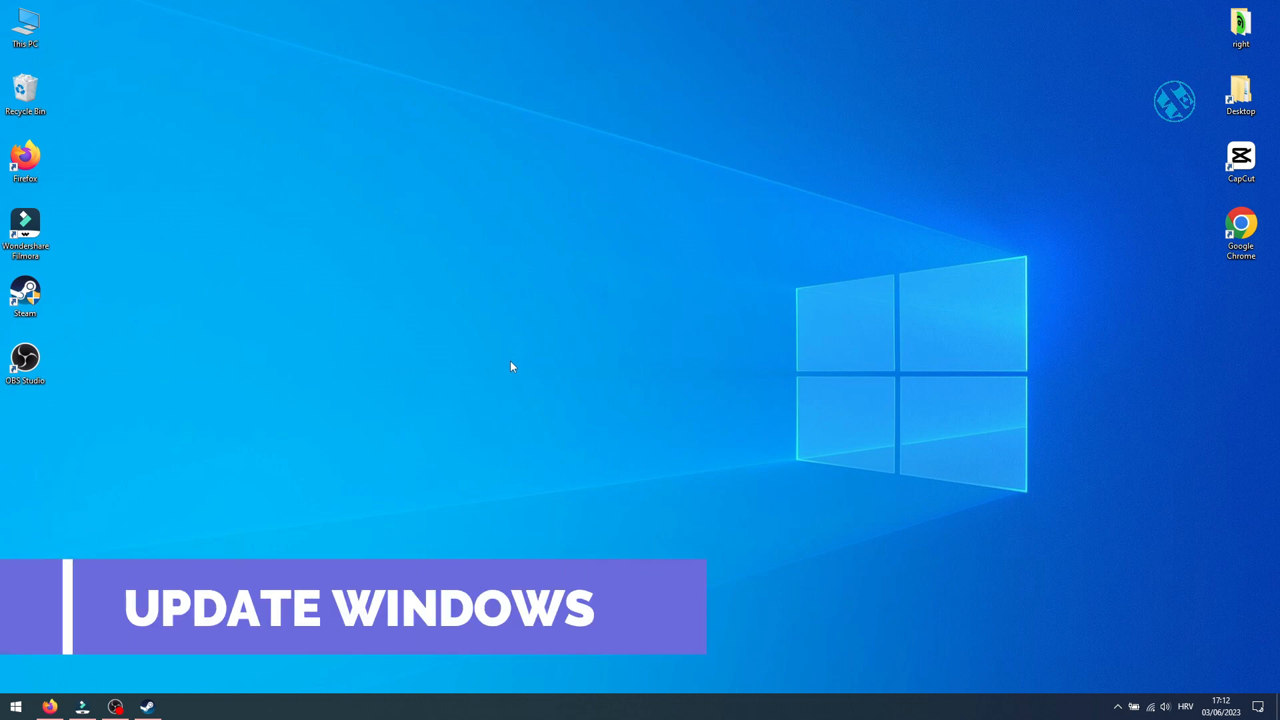
- Reach Windows Update via Start, Settings and Update & Security to check the PC is current
{"action": "left_click", "coordinate": [14, 707]}
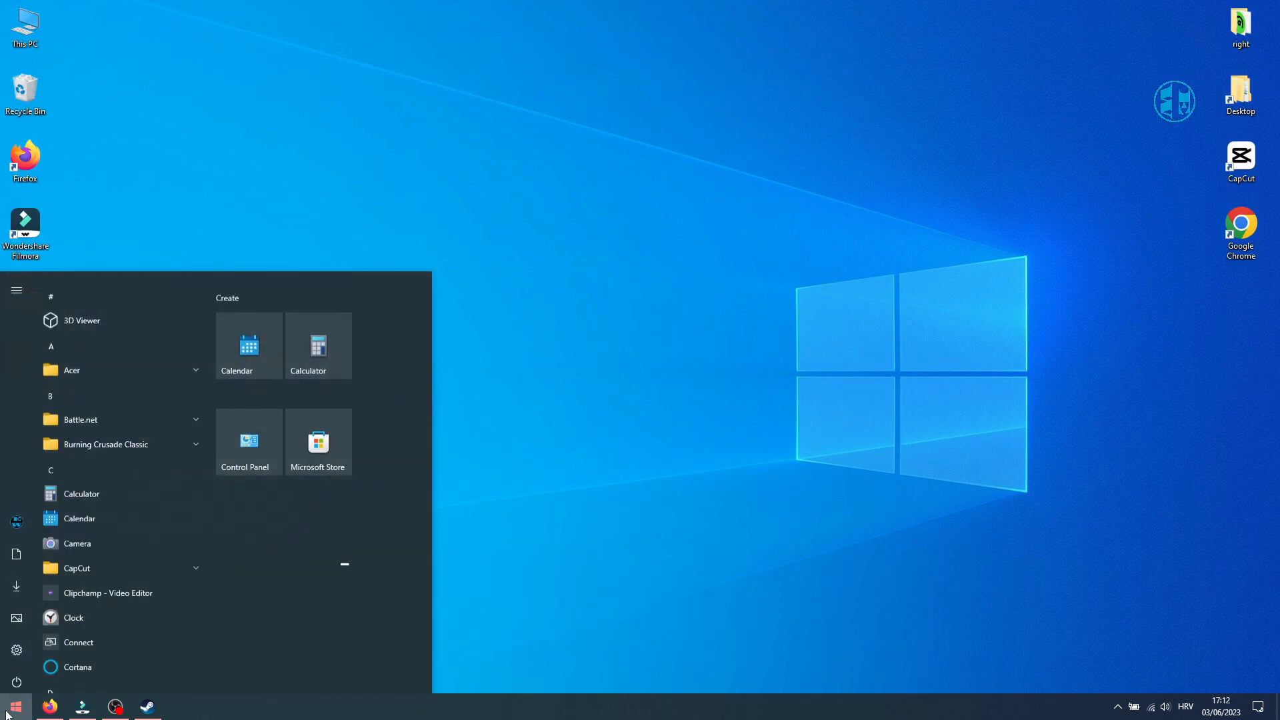
{"action": "left_click", "coordinate": [16, 651]}
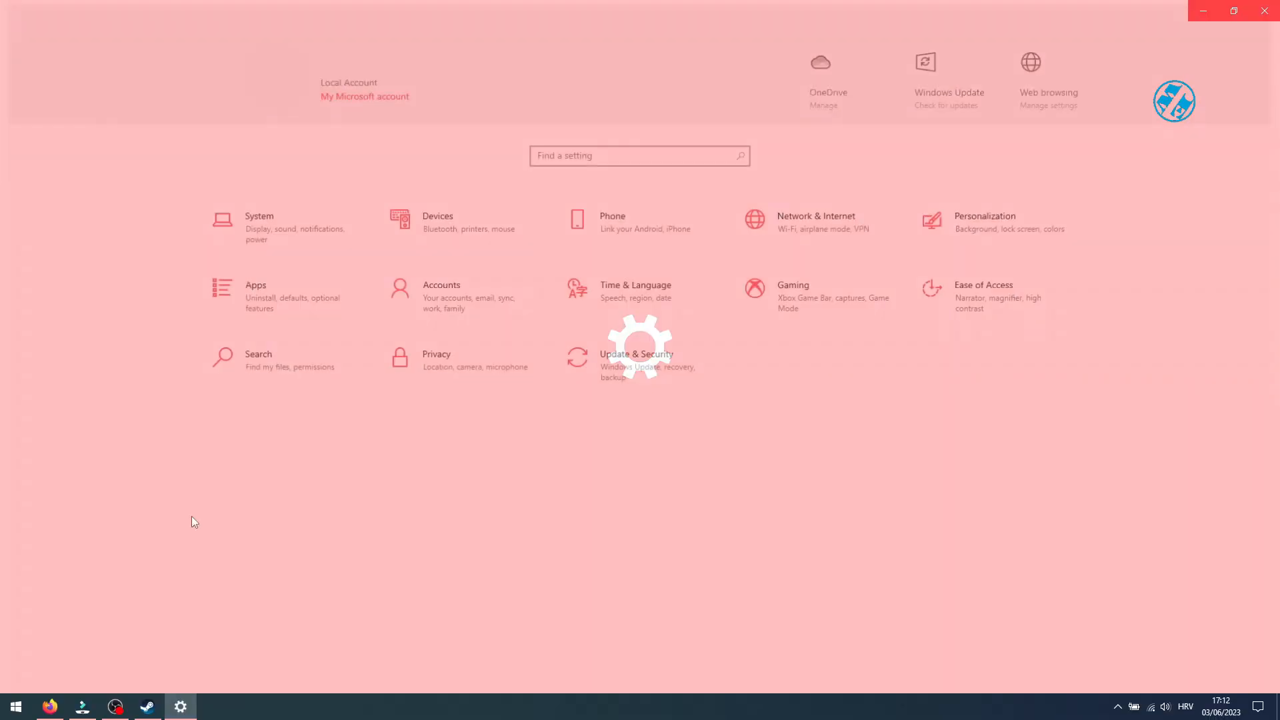
{"action": "left_click", "coordinate": [636, 355]}
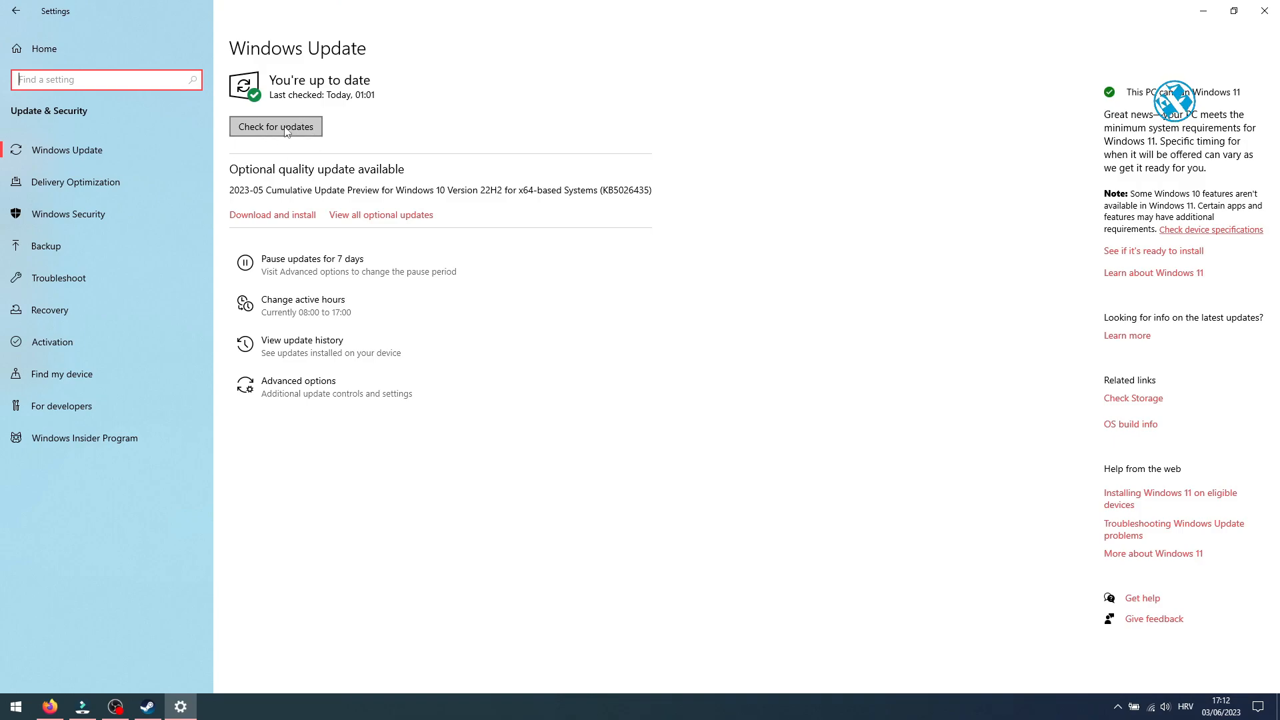
{"action": "mouse_move", "coordinate": [321, 202]}
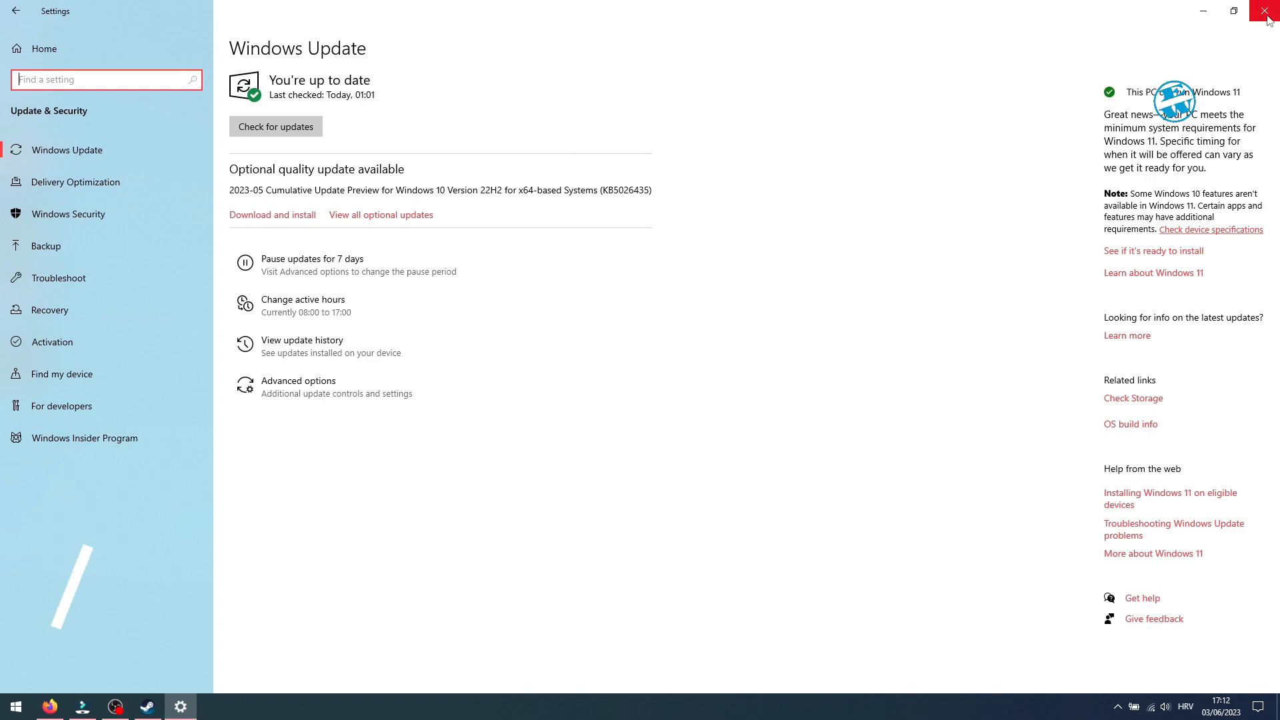
- In Device Manager, start a driver update for the NVIDIA GeForce GTX 1070 display adapter
{"action": "left_click", "coordinate": [1271, 12]}
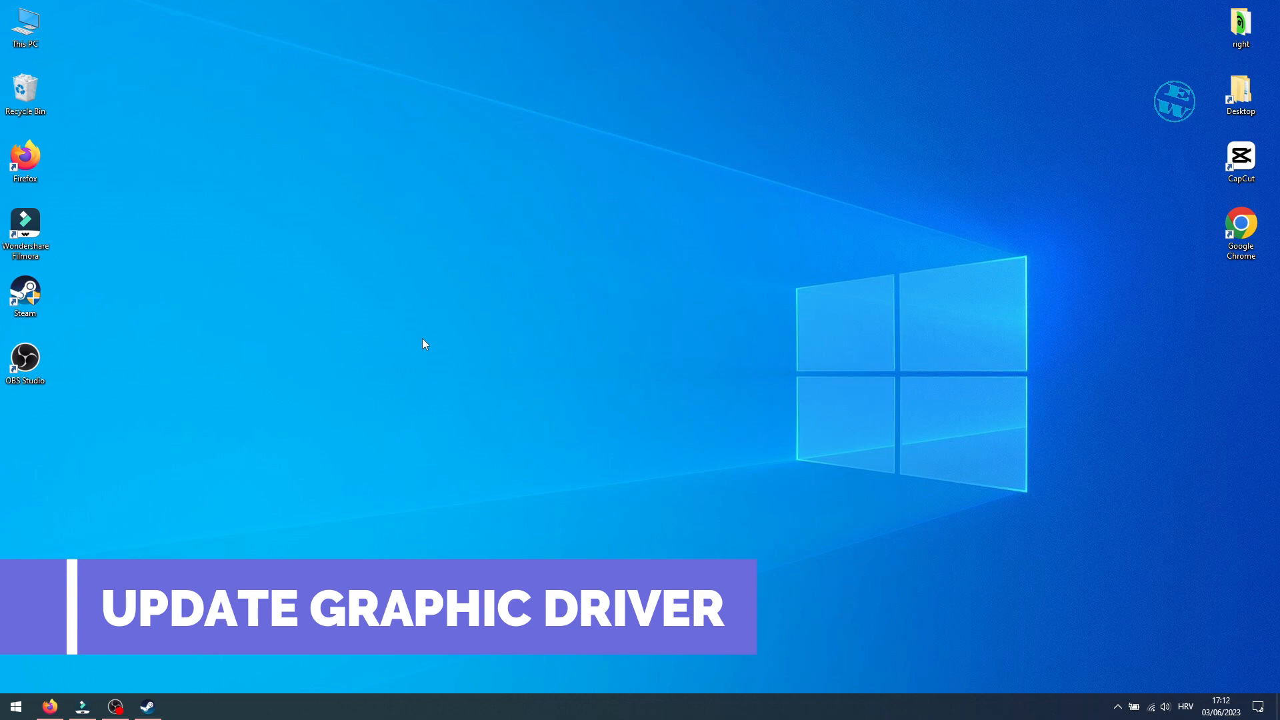
{"action": "right_click", "coordinate": [14, 707]}
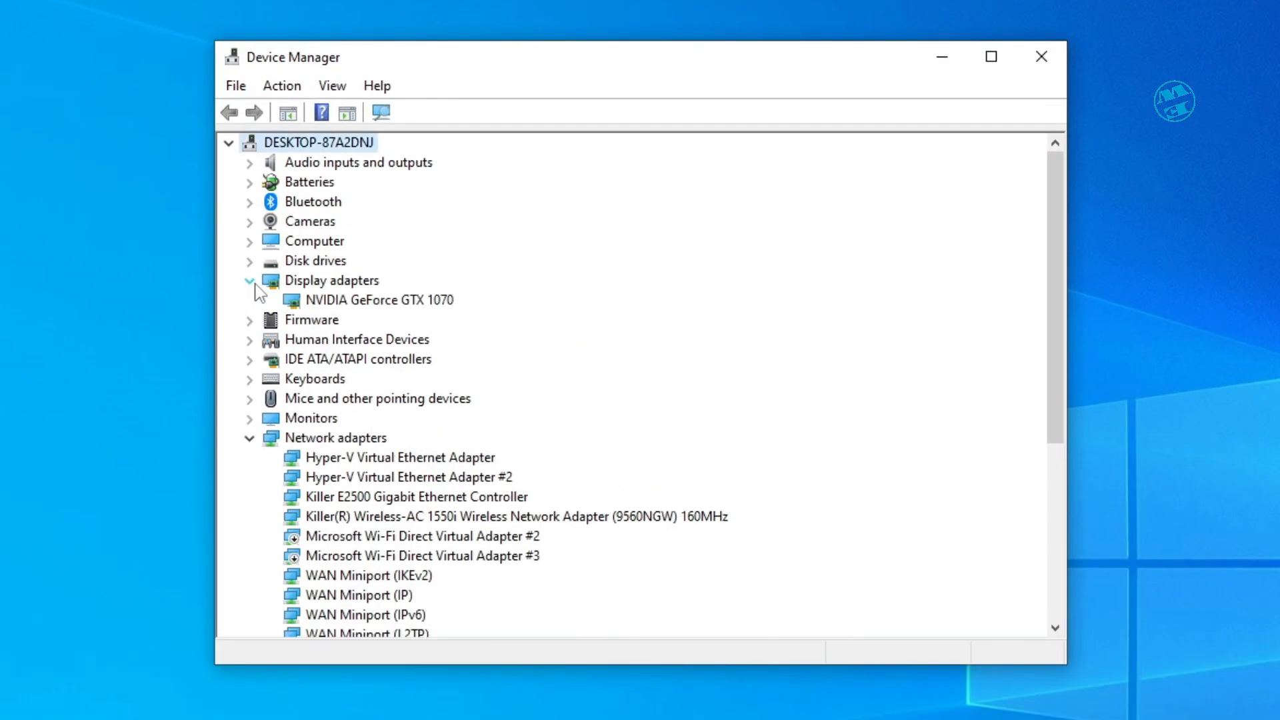
{"action": "right_click", "coordinate": [378, 300]}
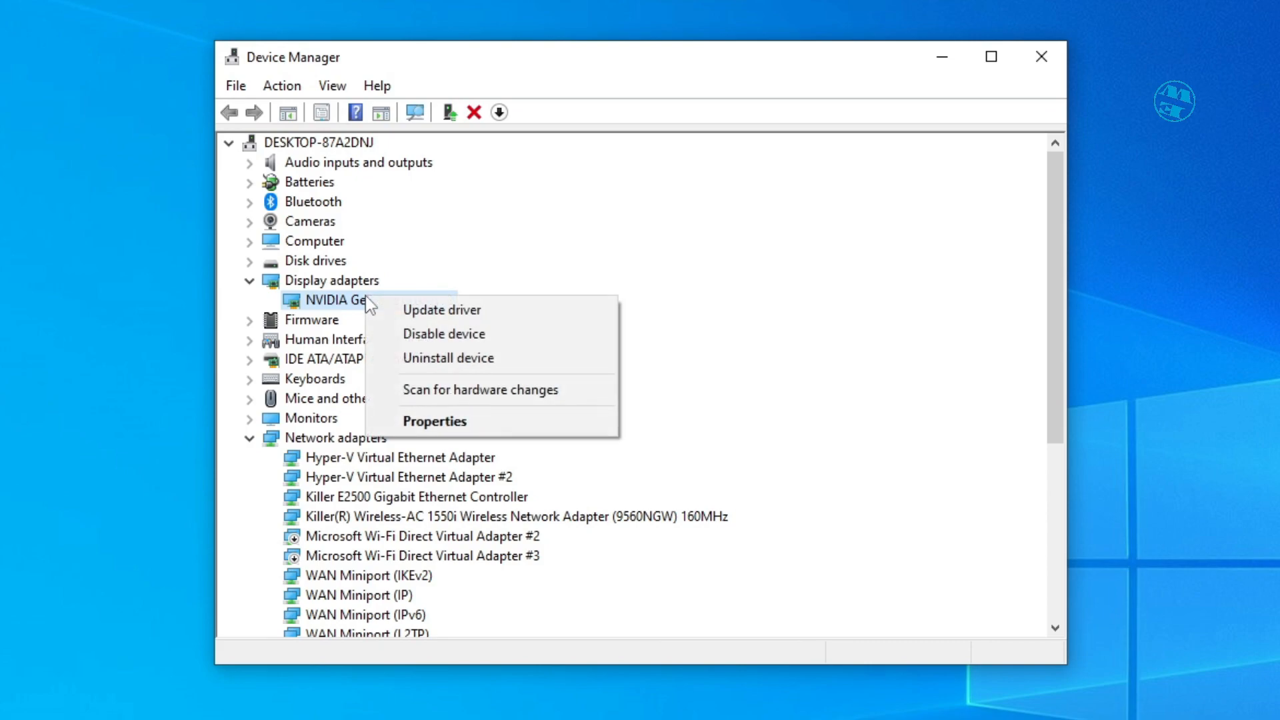
{"action": "left_click", "coordinate": [441, 309]}
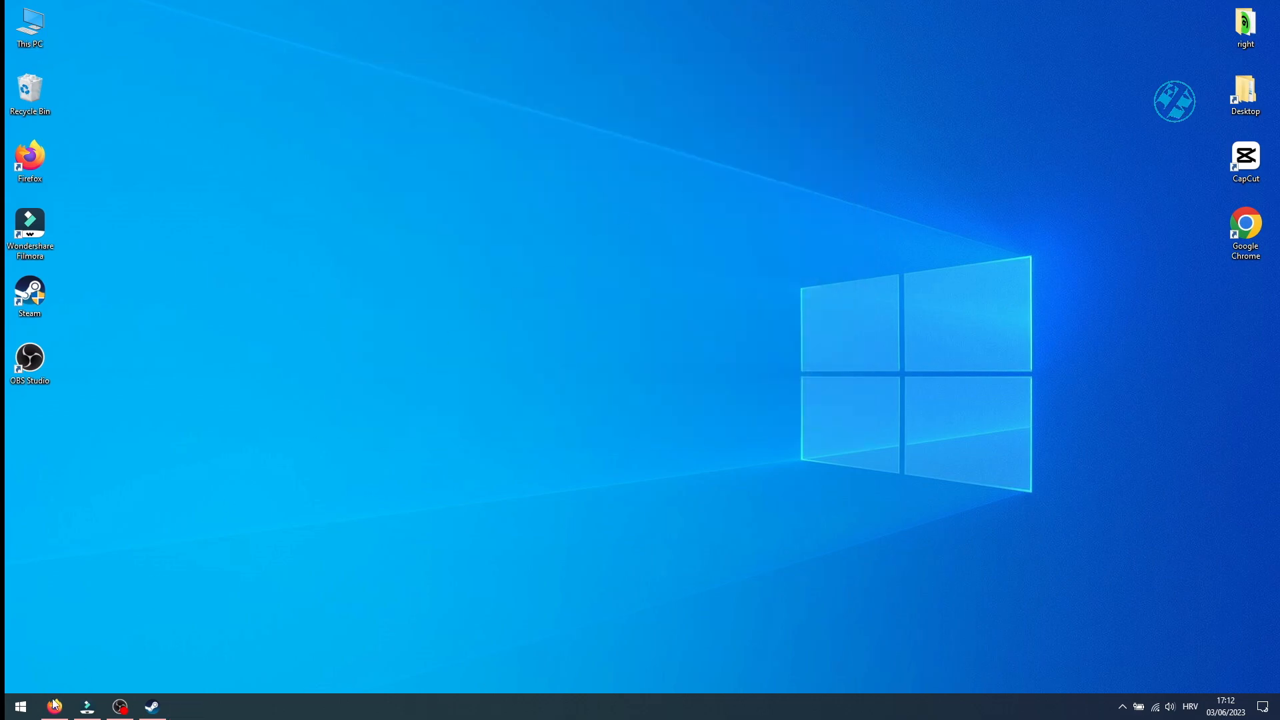
{"action": "left_click", "coordinate": [53, 706]}
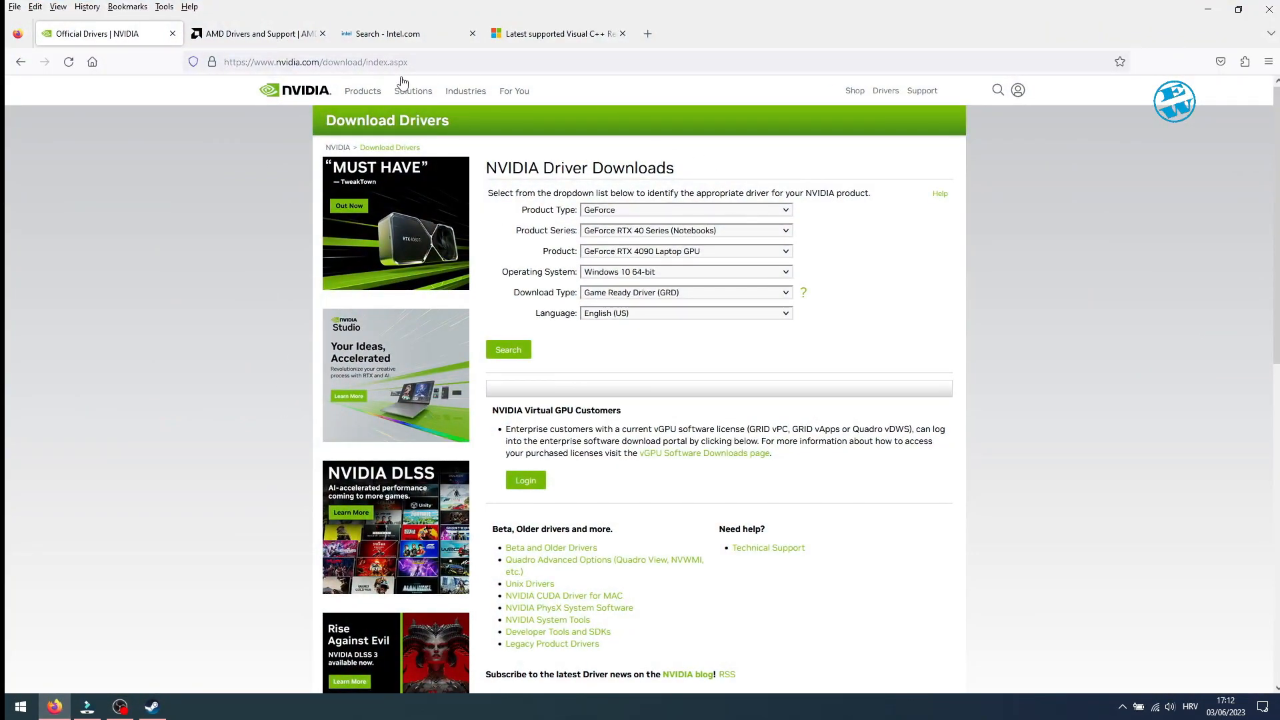
{"action": "left_click", "coordinate": [256, 34]}
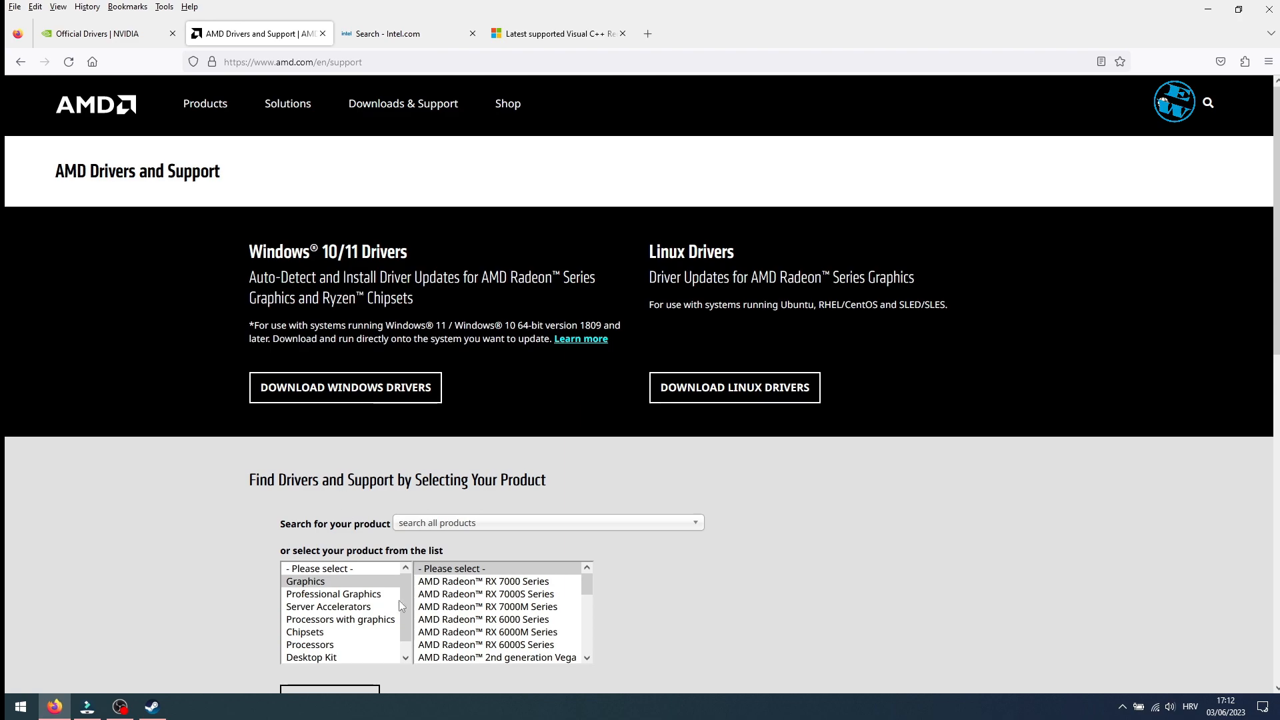
{"action": "left_click", "coordinate": [400, 33]}
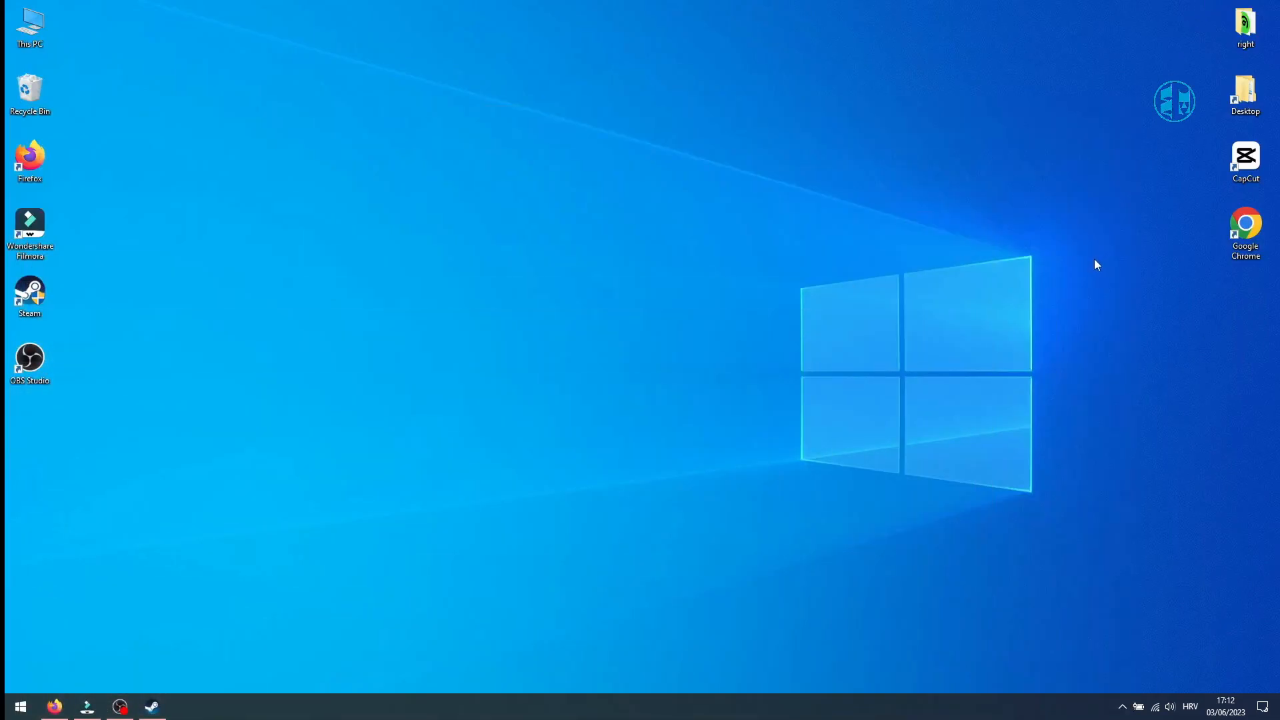
{"action": "left_click", "coordinate": [1121, 707]}
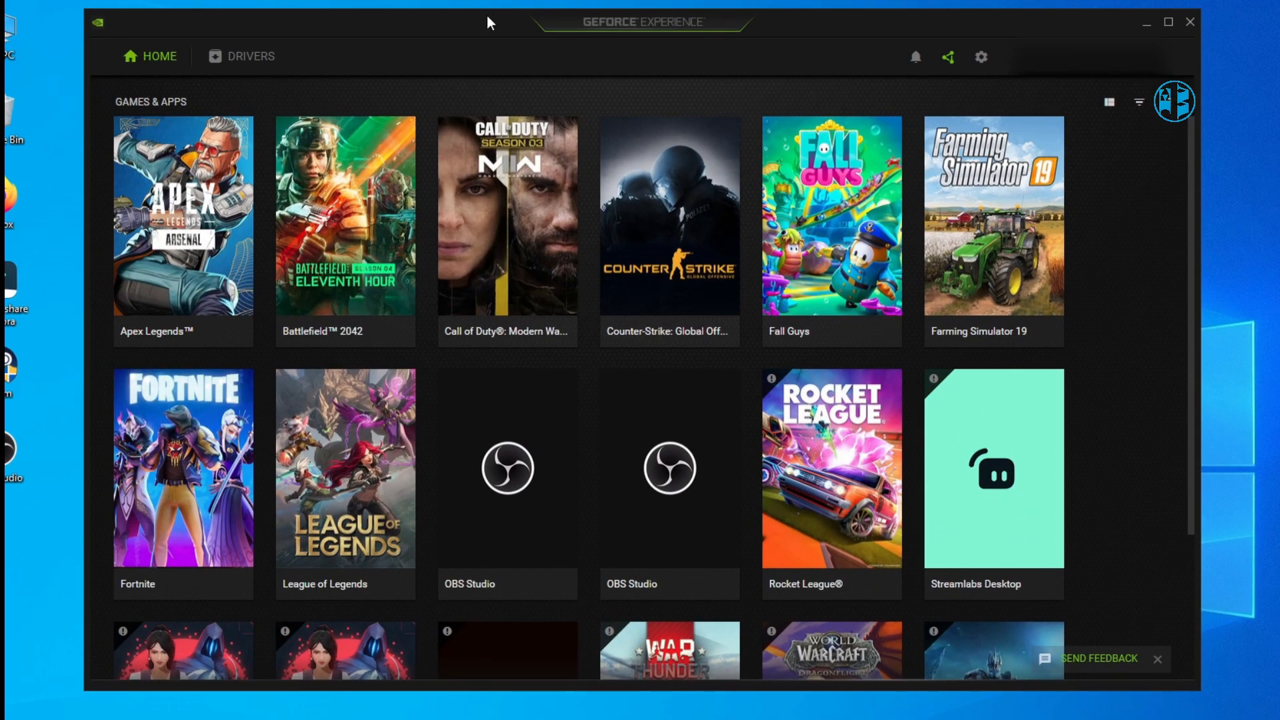
{"action": "left_click", "coordinate": [251, 56]}
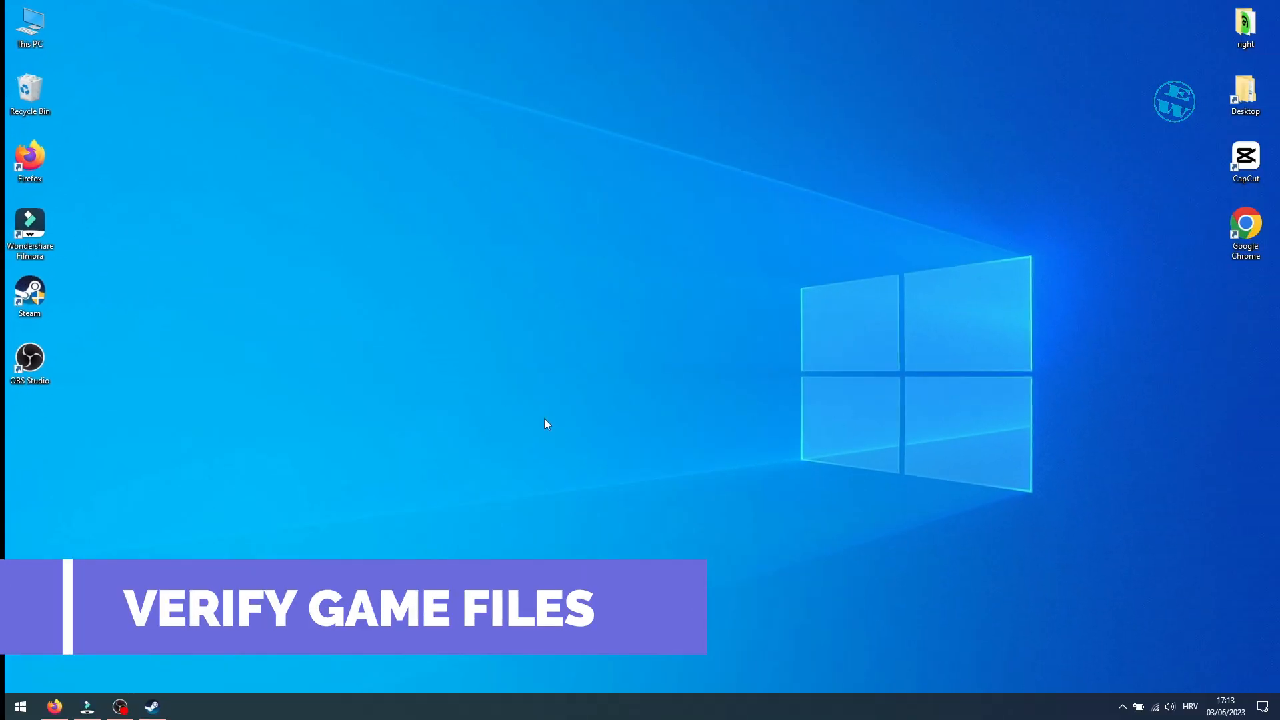
- From the Steam library, bring up the Omega Strikers Properties on the General page
{"action": "left_click", "coordinate": [151, 707]}
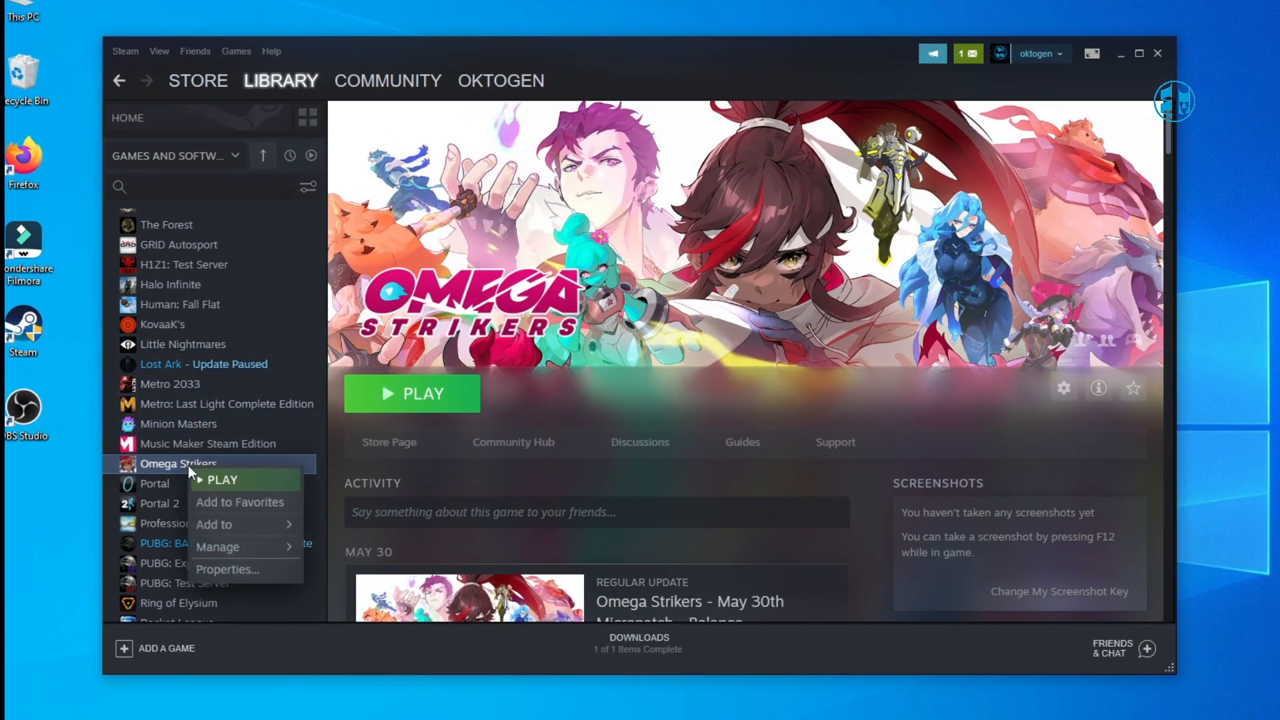
{"action": "left_click", "coordinate": [227, 569]}
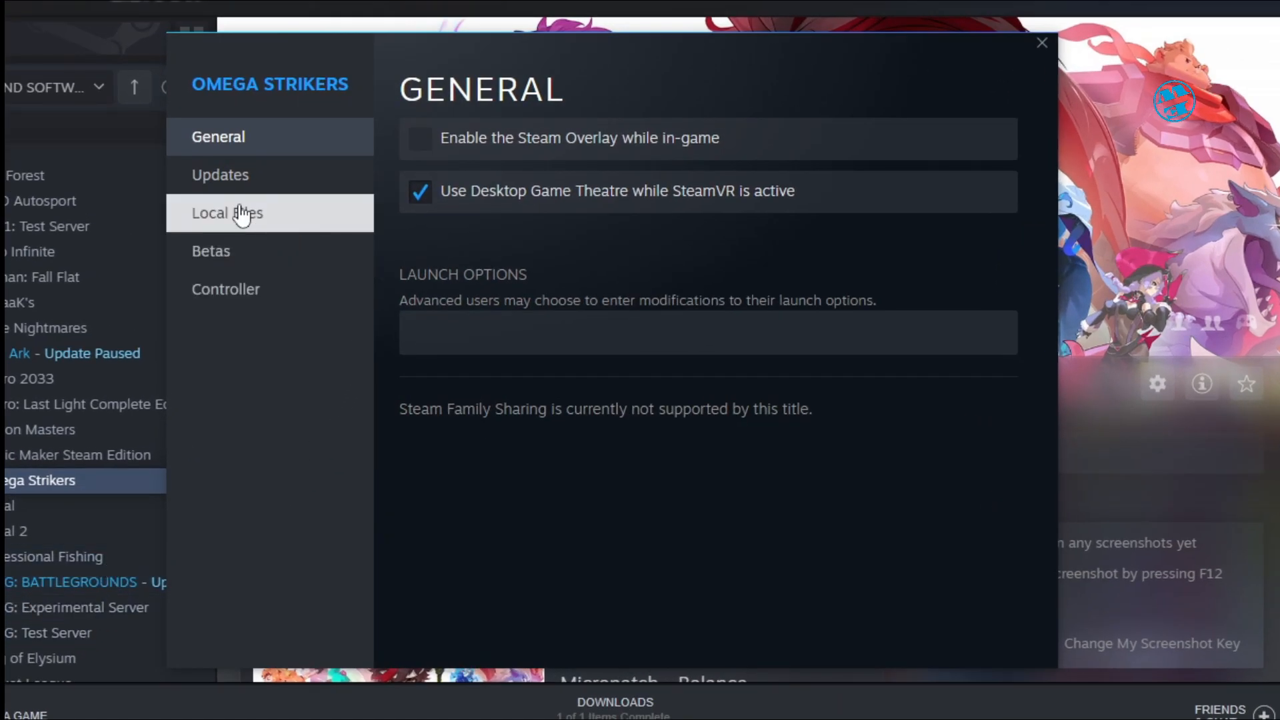
- From Local Files, browse to the Omega Strikers install folder on D and select the game executable
{"action": "left_click", "coordinate": [227, 213]}
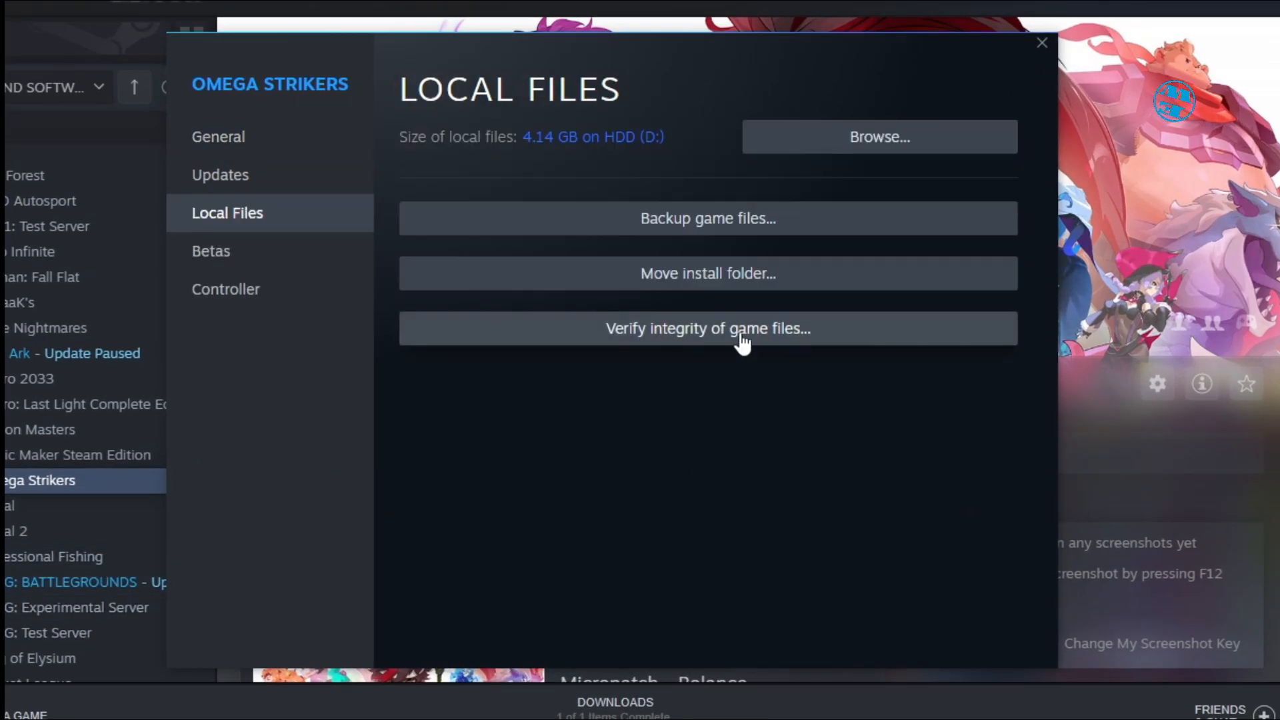
{"action": "mouse_move", "coordinate": [758, 362]}
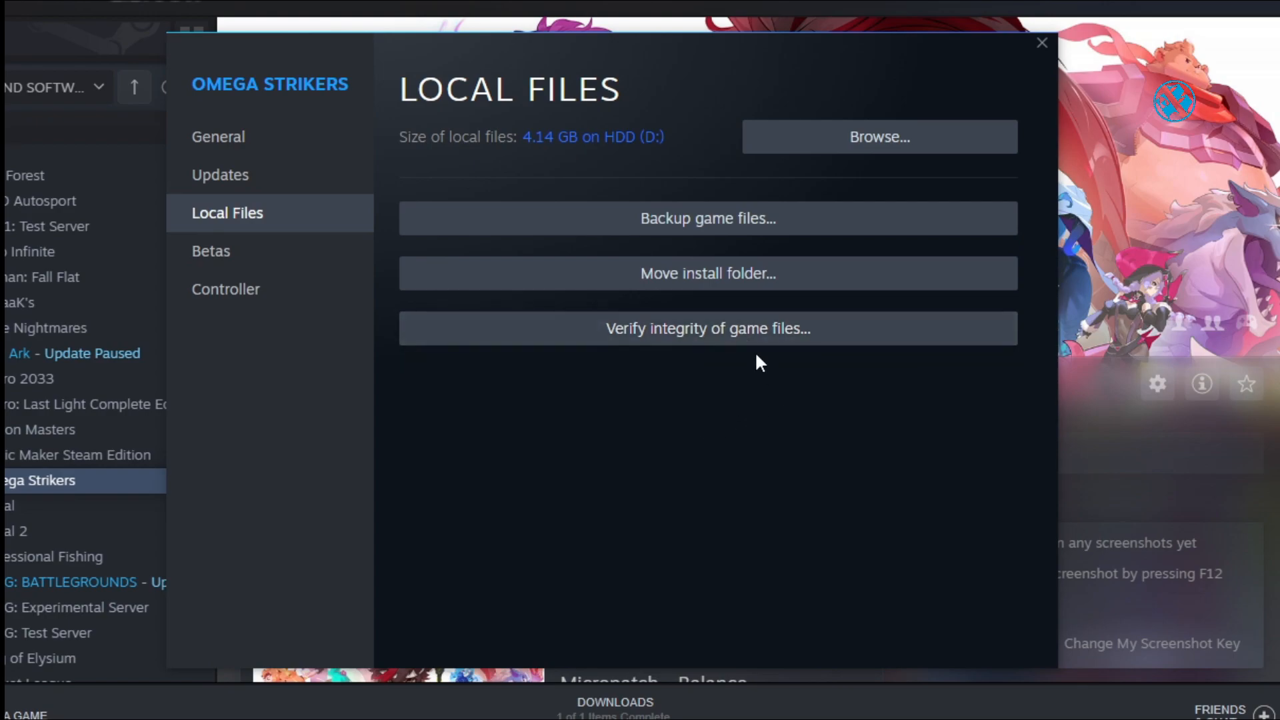
{"action": "mouse_move", "coordinate": [624, 396]}
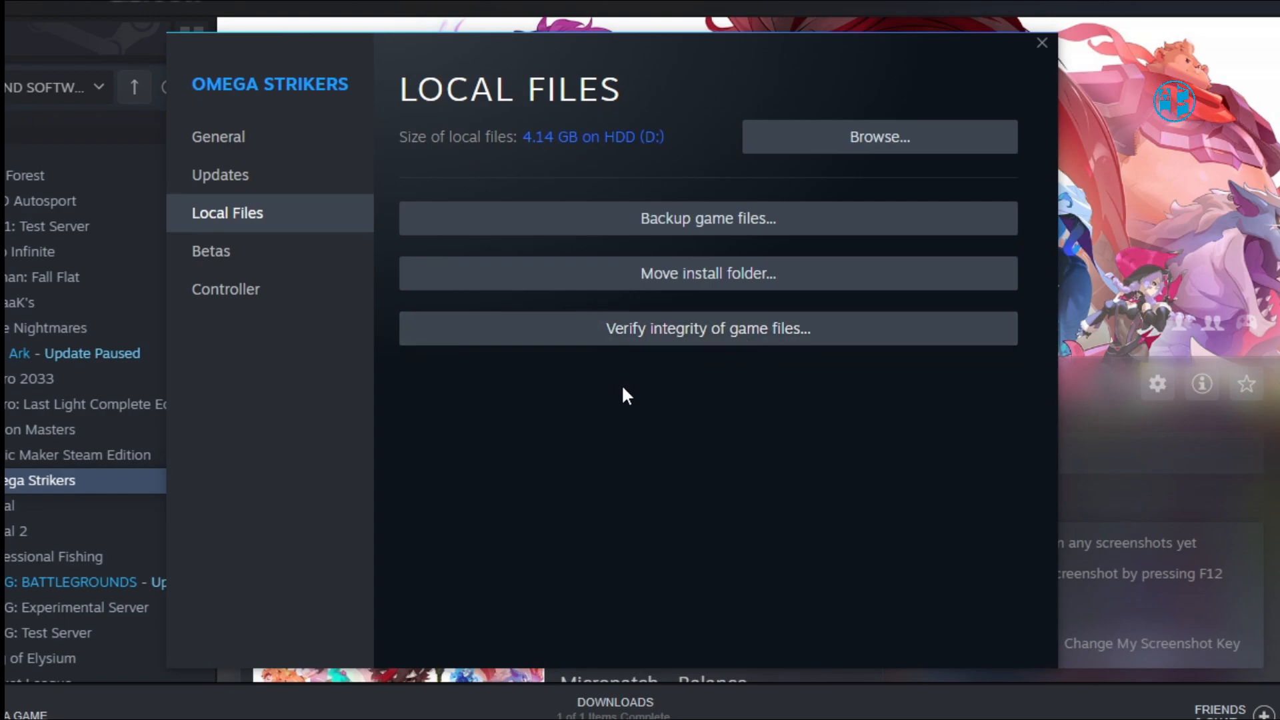
{"action": "mouse_move", "coordinate": [828, 387]}
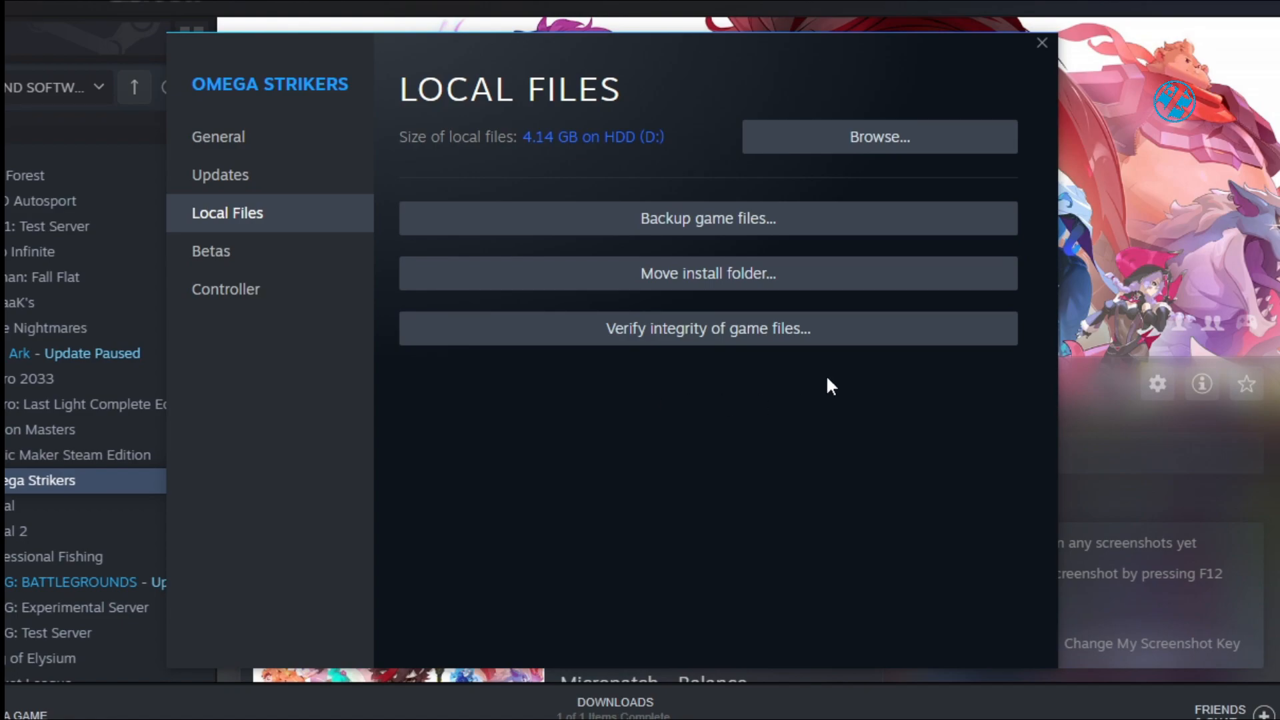
{"action": "left_click", "coordinate": [878, 136]}
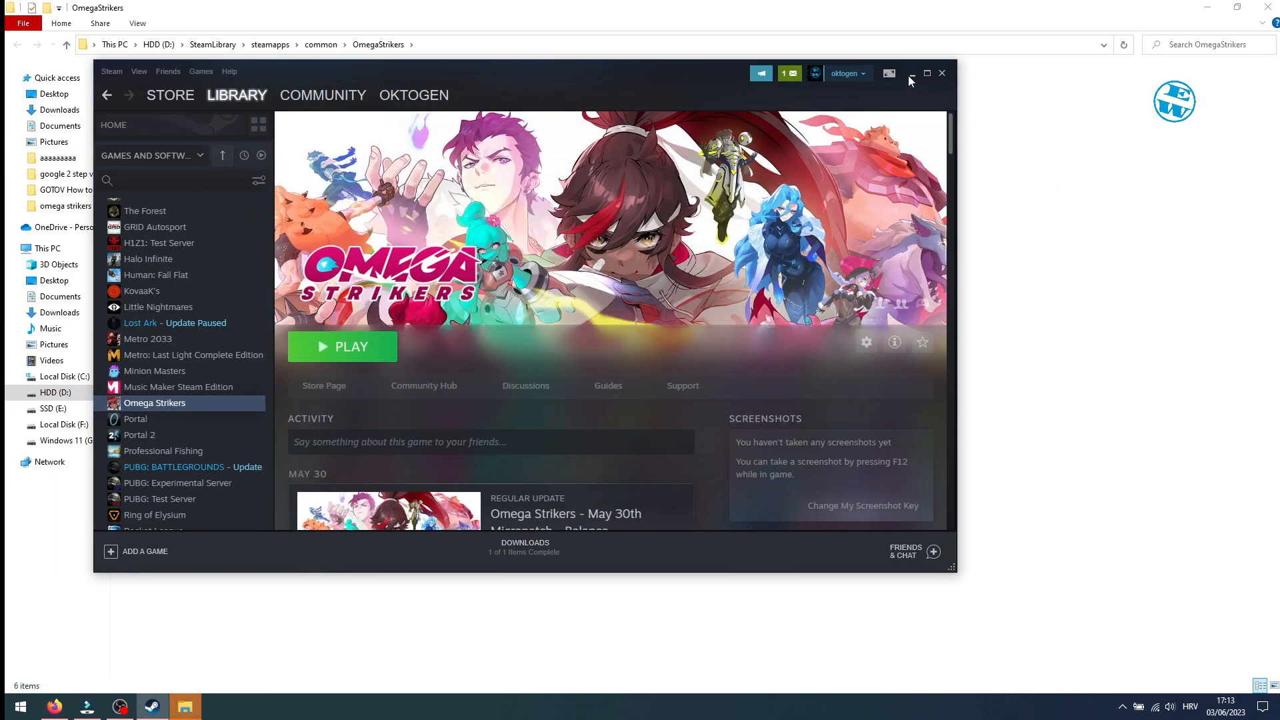
{"action": "left_click", "coordinate": [912, 72]}
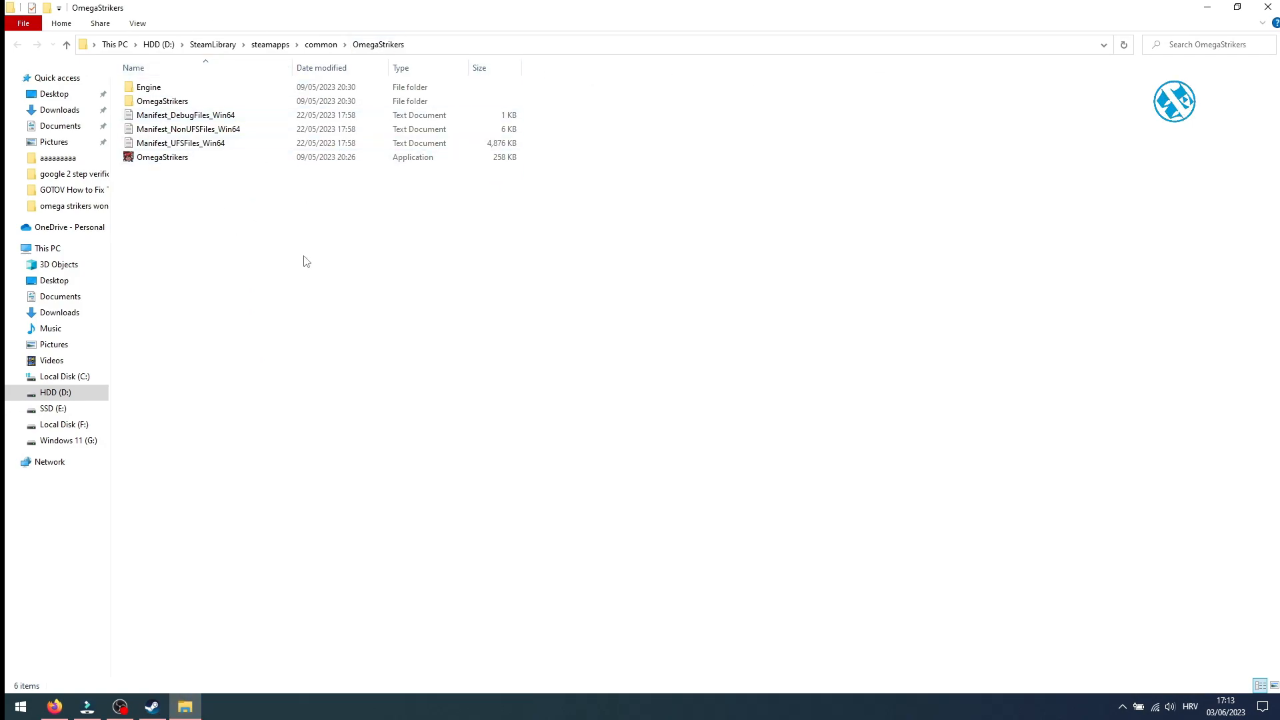
{"action": "left_click", "coordinate": [163, 158]}
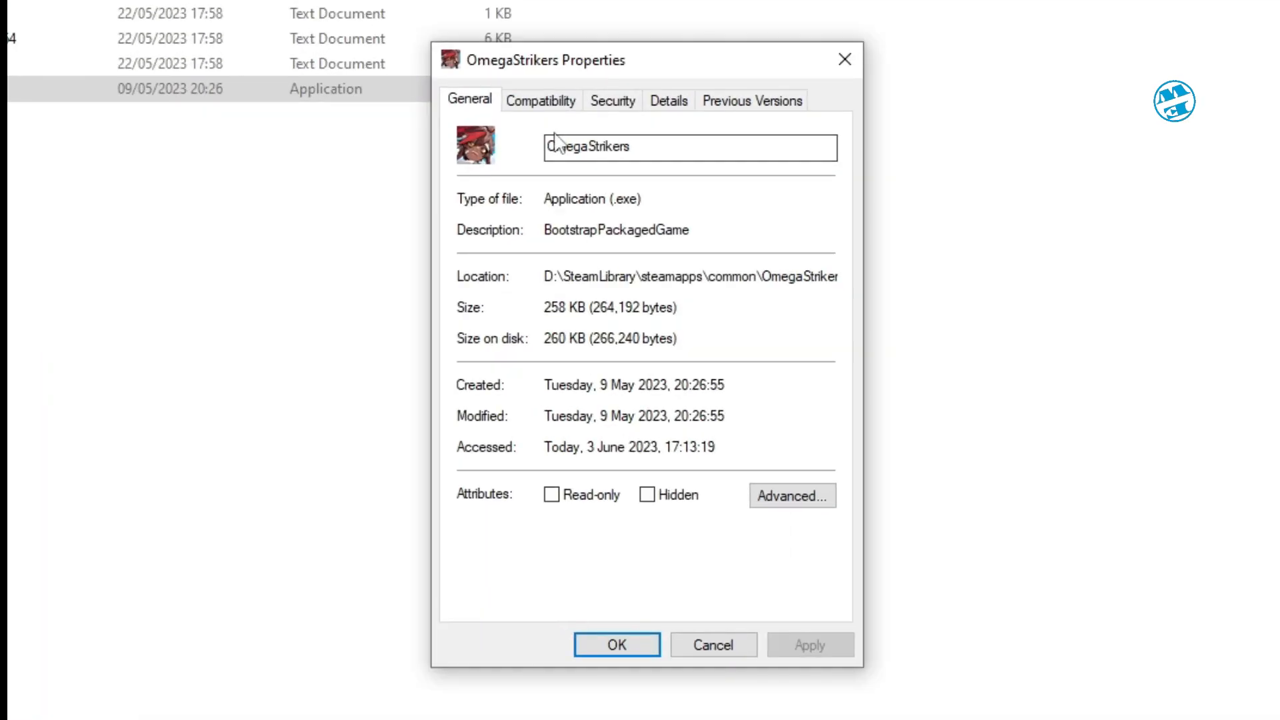
- Under Compatibility, tick 'Run this program as an administrator' for OmegaStrikers
{"action": "left_click", "coordinate": [541, 100]}
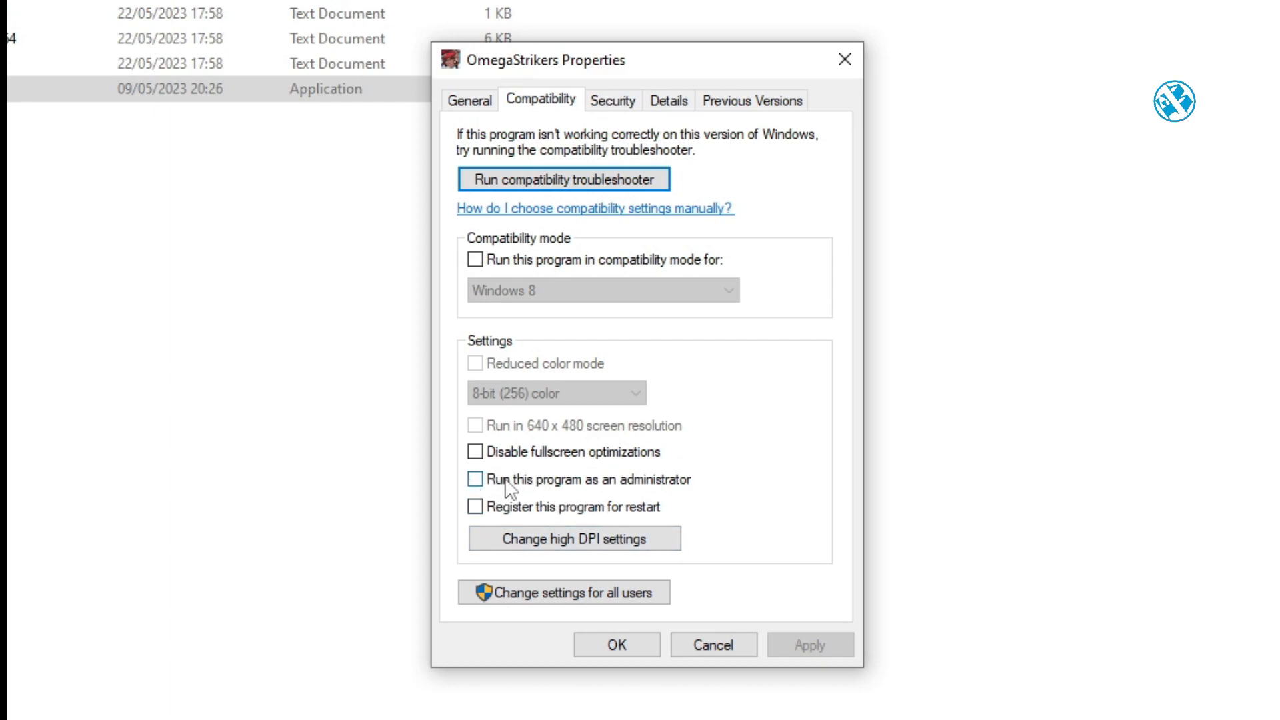
{"action": "left_click", "coordinate": [476, 479]}
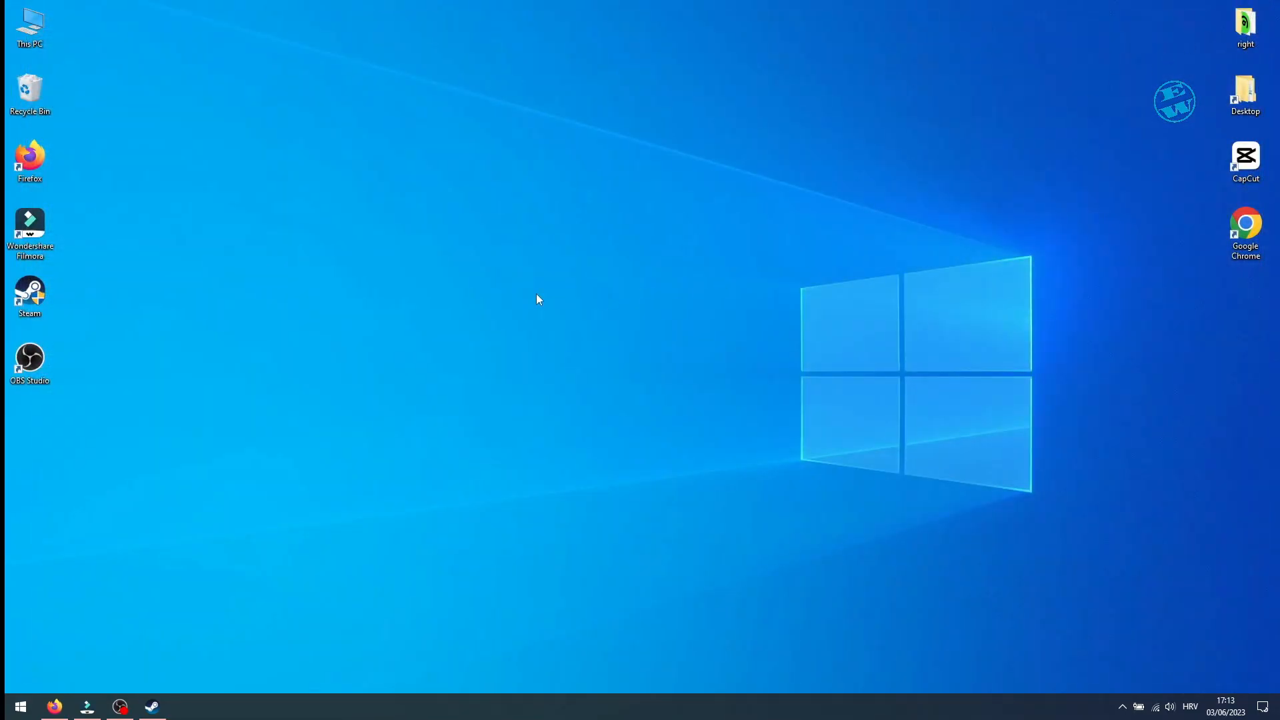
{"action": "mouse_move", "coordinate": [537, 307]}
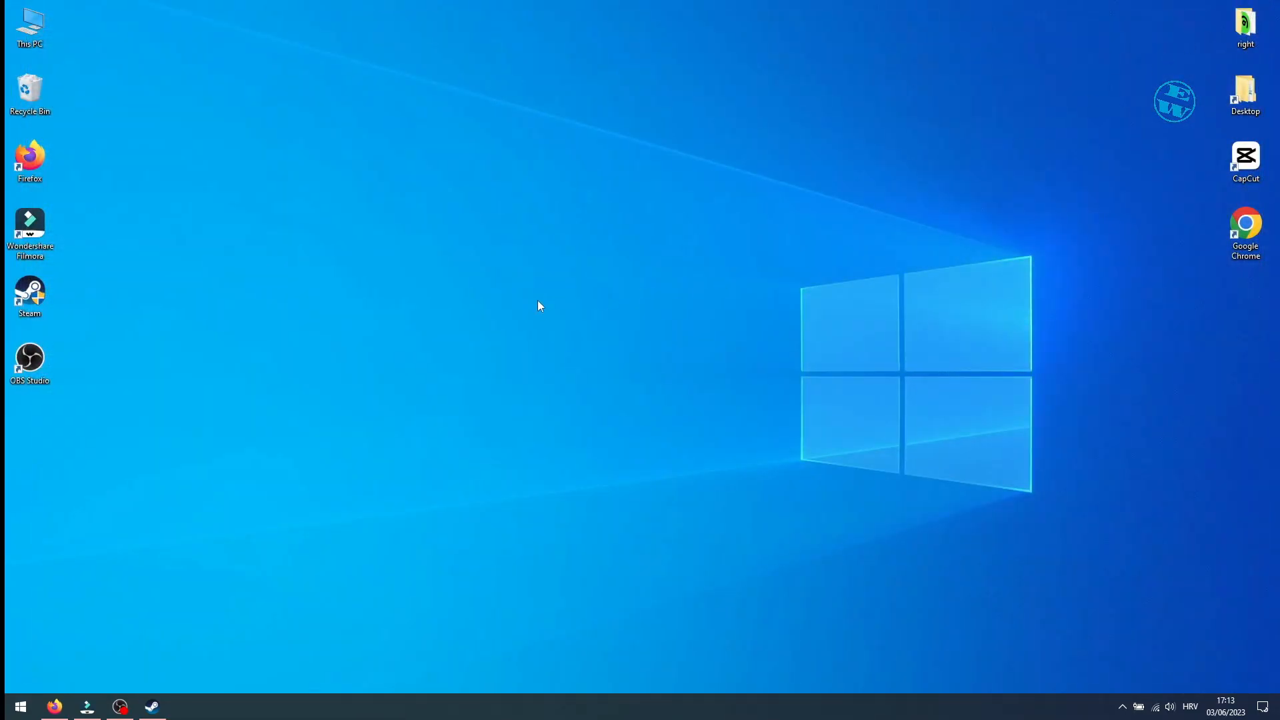
{"action": "mouse_move", "coordinate": [550, 362]}
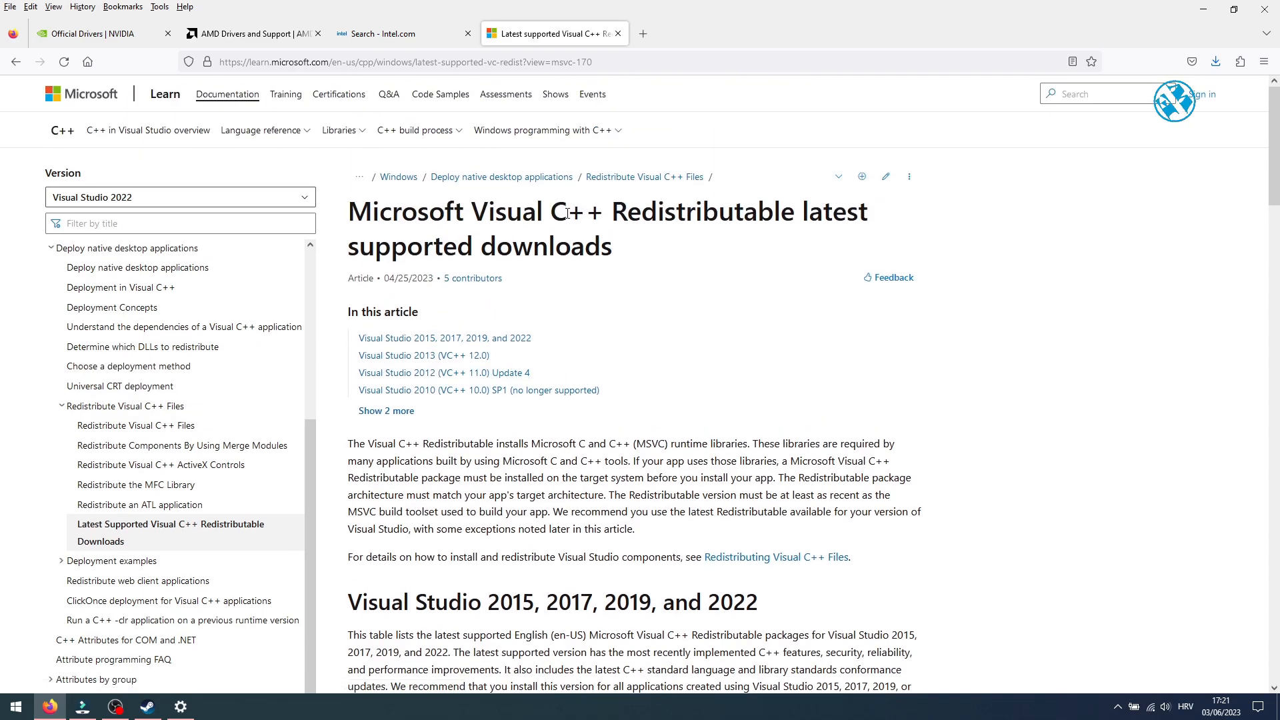
{"action": "mouse_move", "coordinate": [780, 314]}
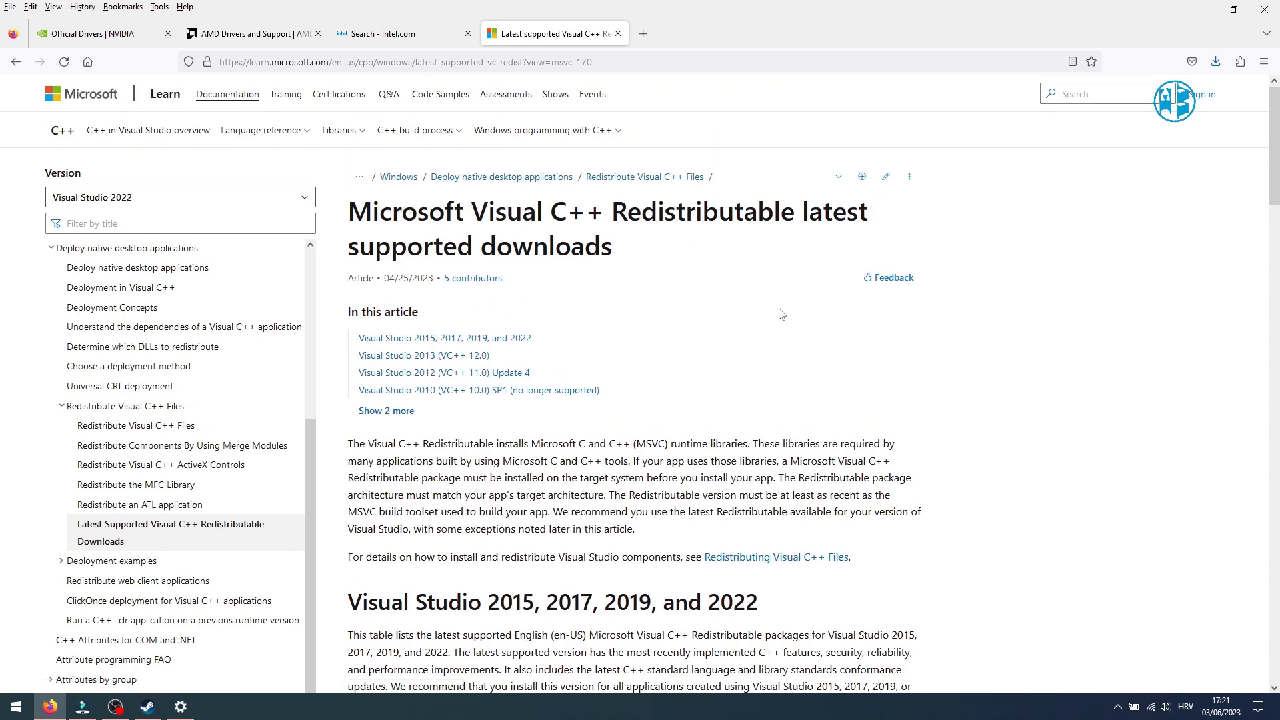
- Scroll the Redistributable page down to the ARM64/X86/X64 download links table
{"action": "scroll", "scroll_direction": "down", "scroll_amount": 3}
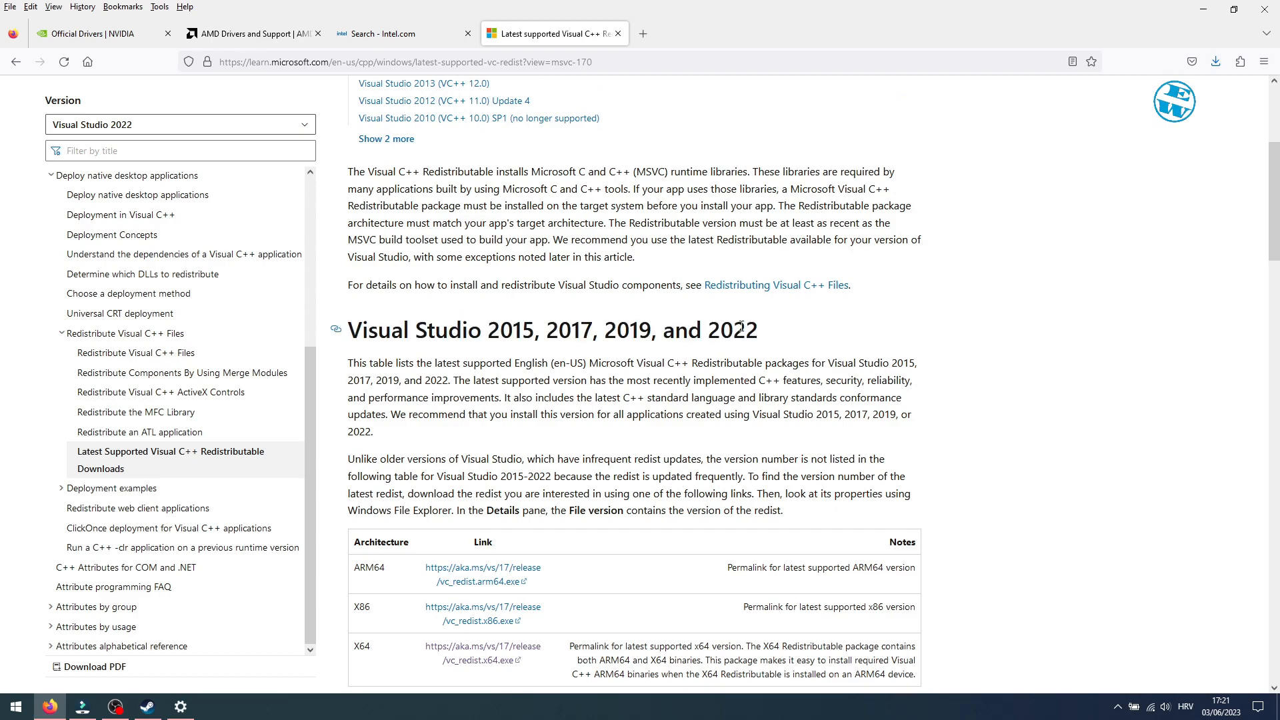
{"action": "scroll", "scroll_direction": "down", "scroll_amount": 3}
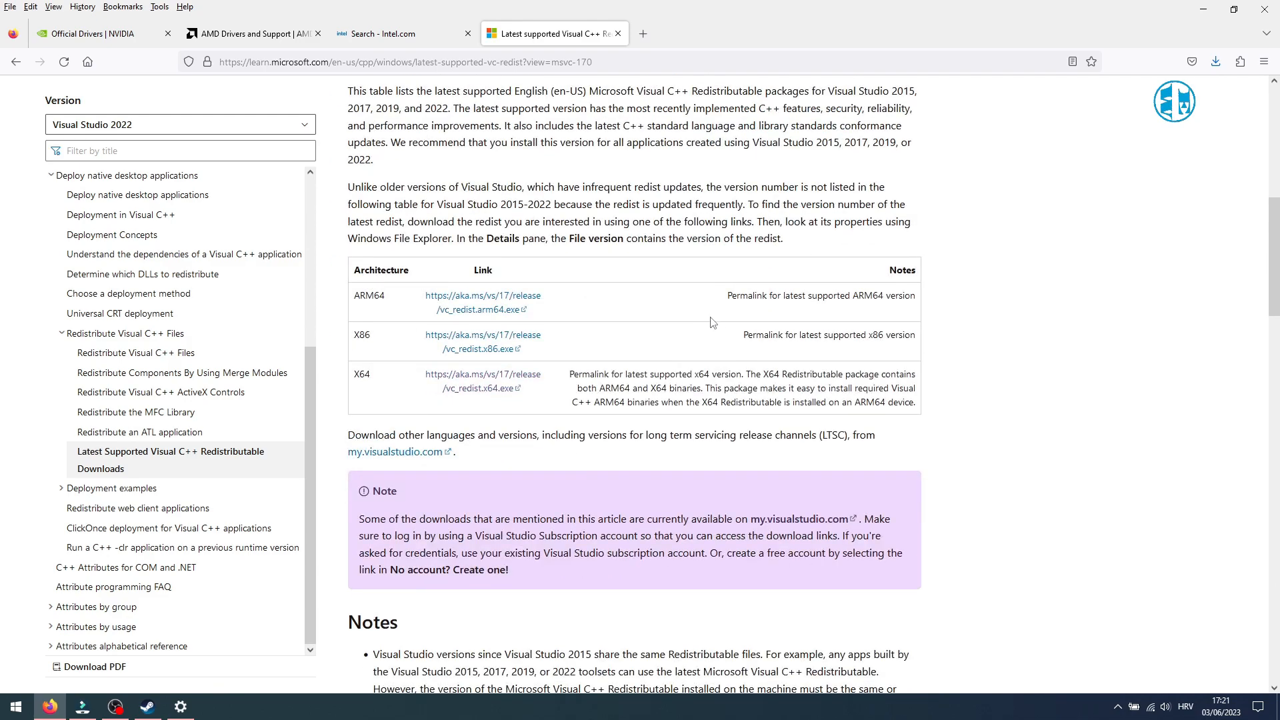
- Read System type as 64-bit on the About page, then return to the downloads page
{"action": "right_click", "coordinate": [14, 707]}
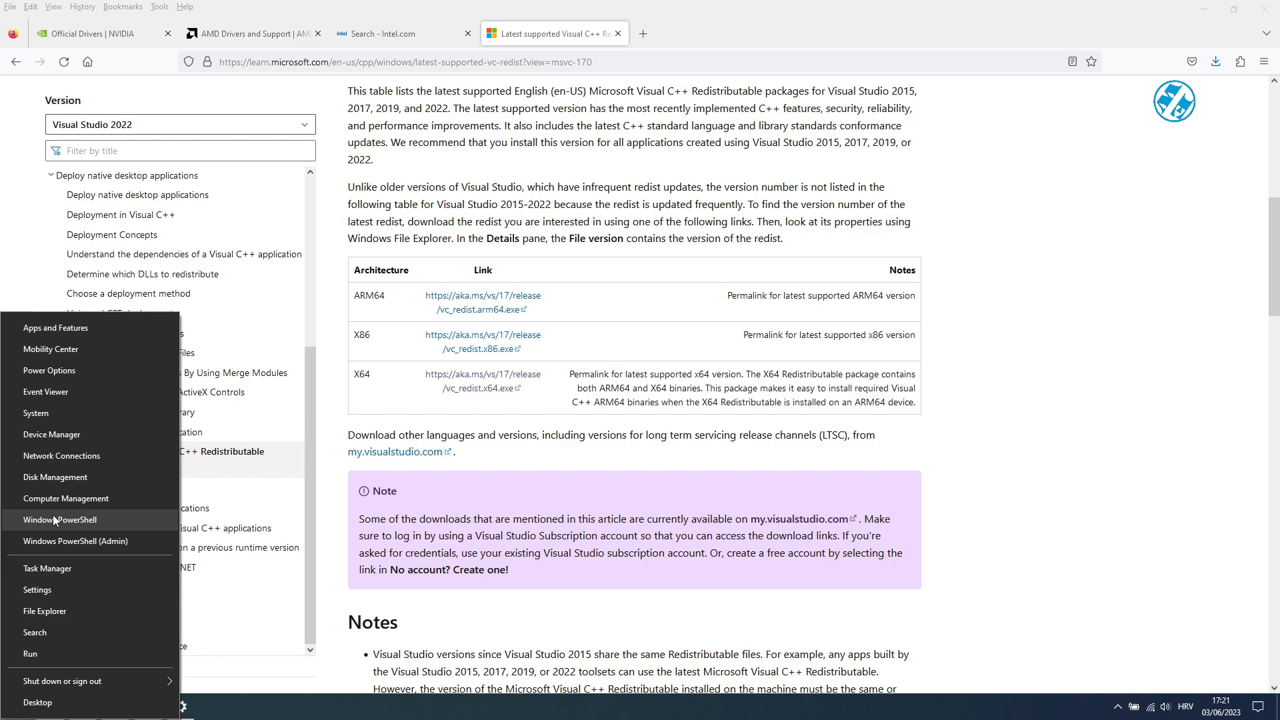
{"action": "left_click", "coordinate": [38, 590]}
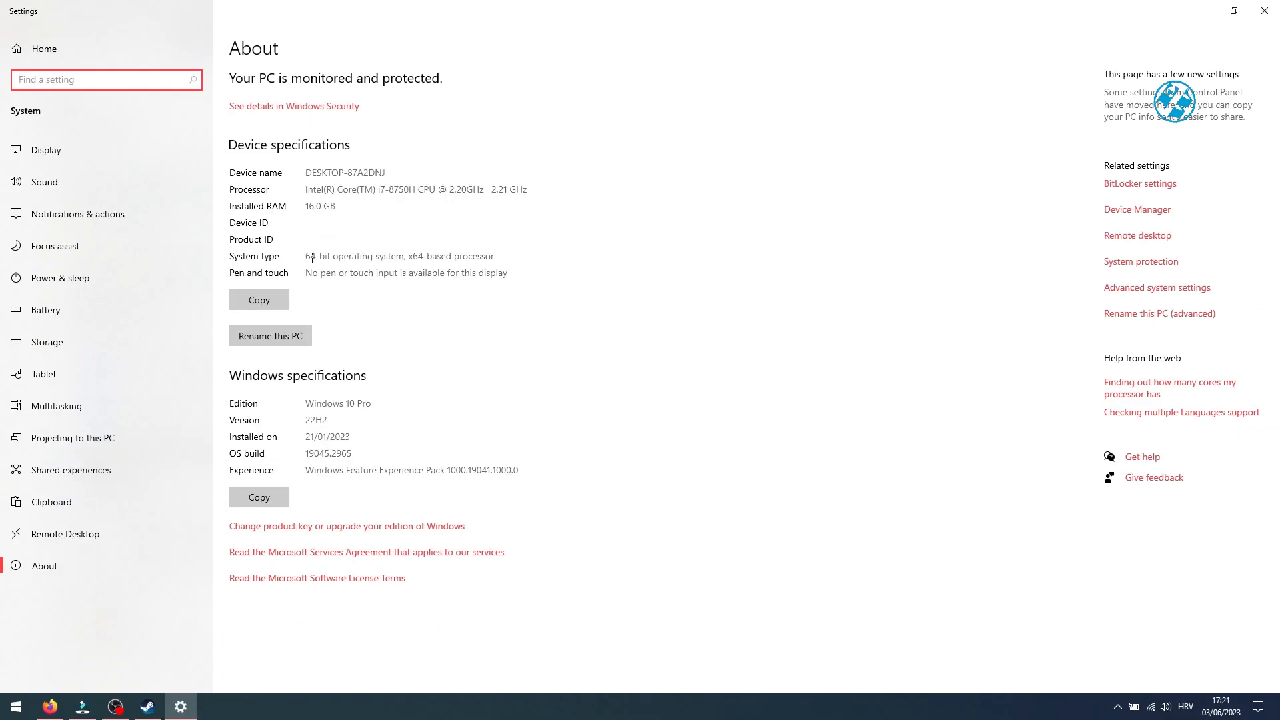
{"action": "left_click", "coordinate": [50, 707]}
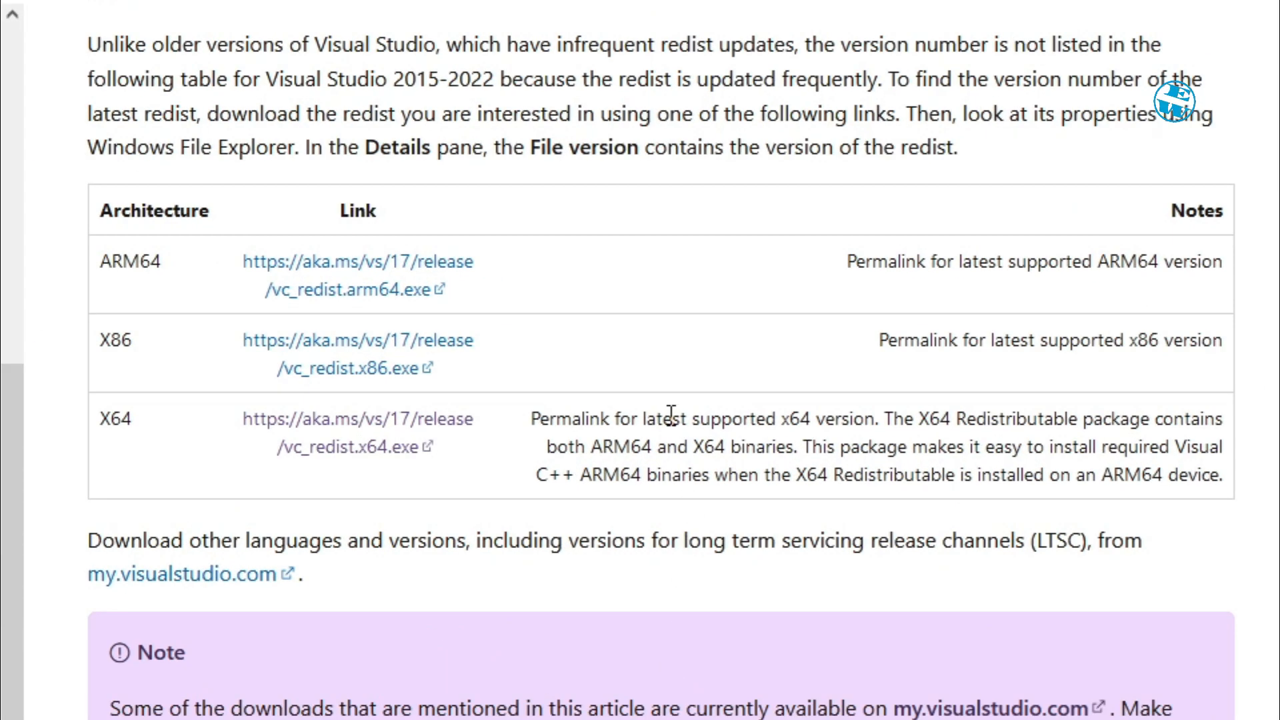
{"action": "mouse_move", "coordinate": [346, 441]}
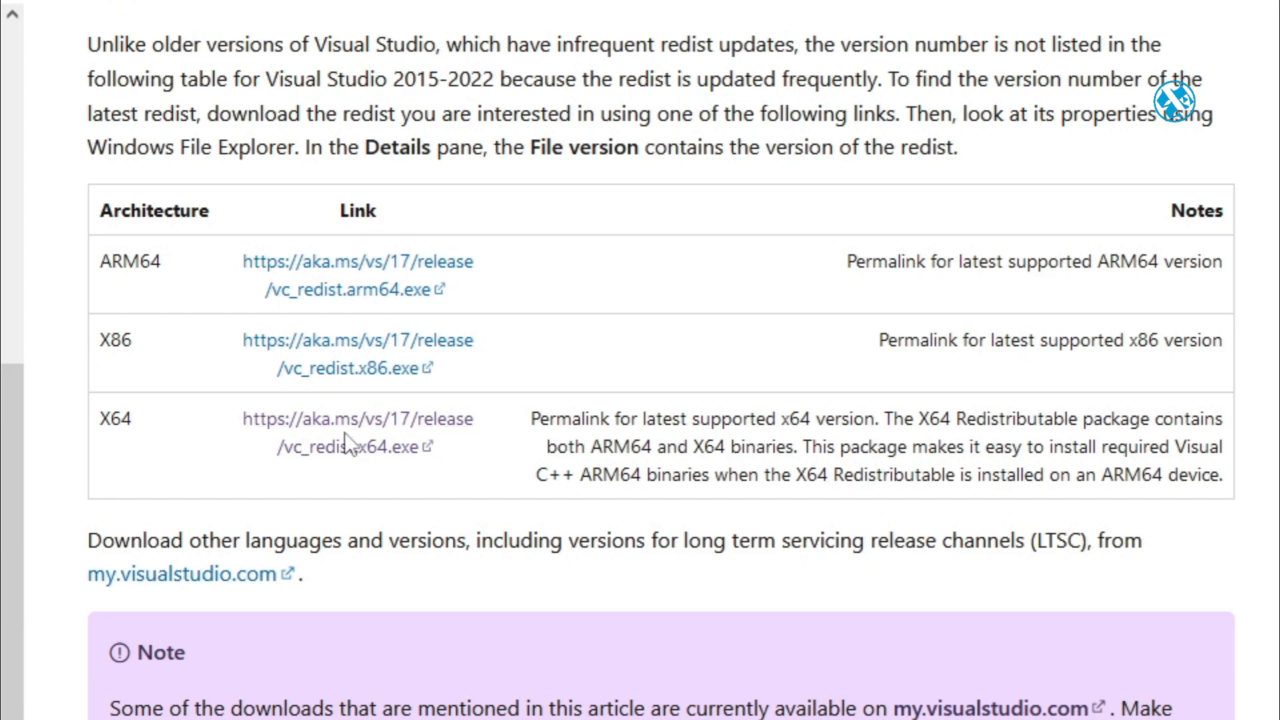
{"action": "mouse_move", "coordinate": [315, 359]}
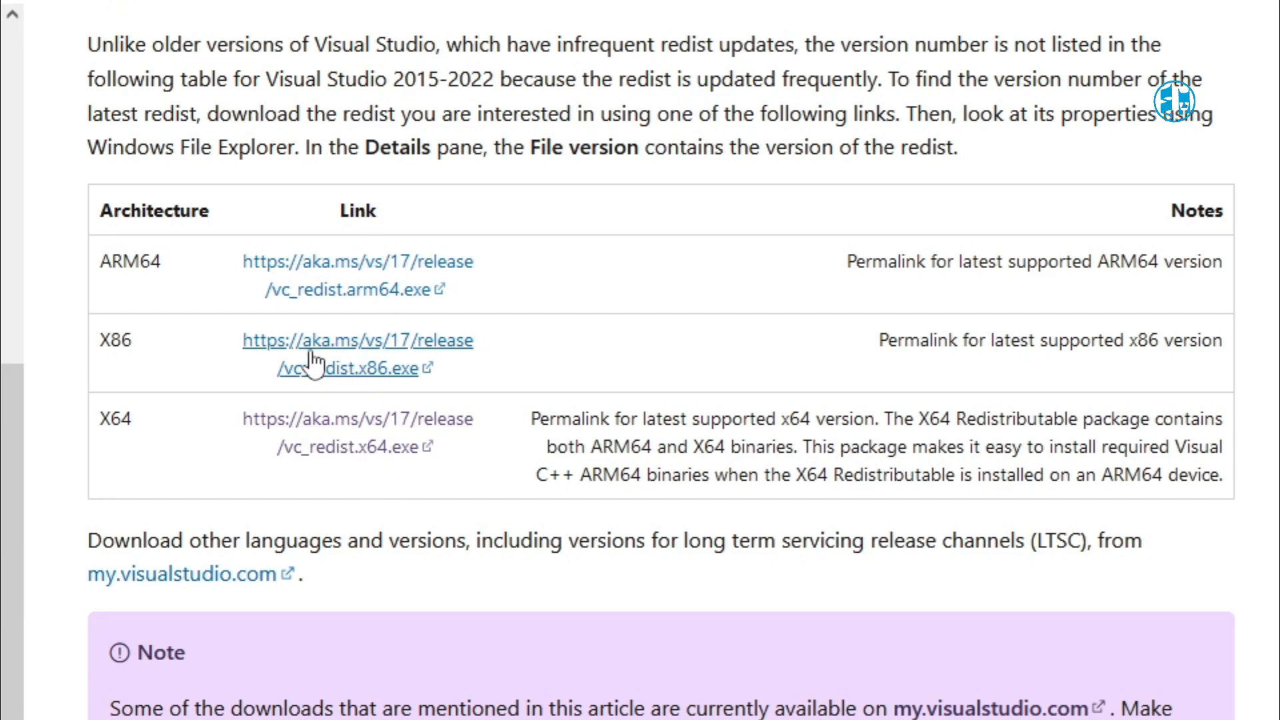
{"action": "mouse_move", "coordinate": [348, 423]}
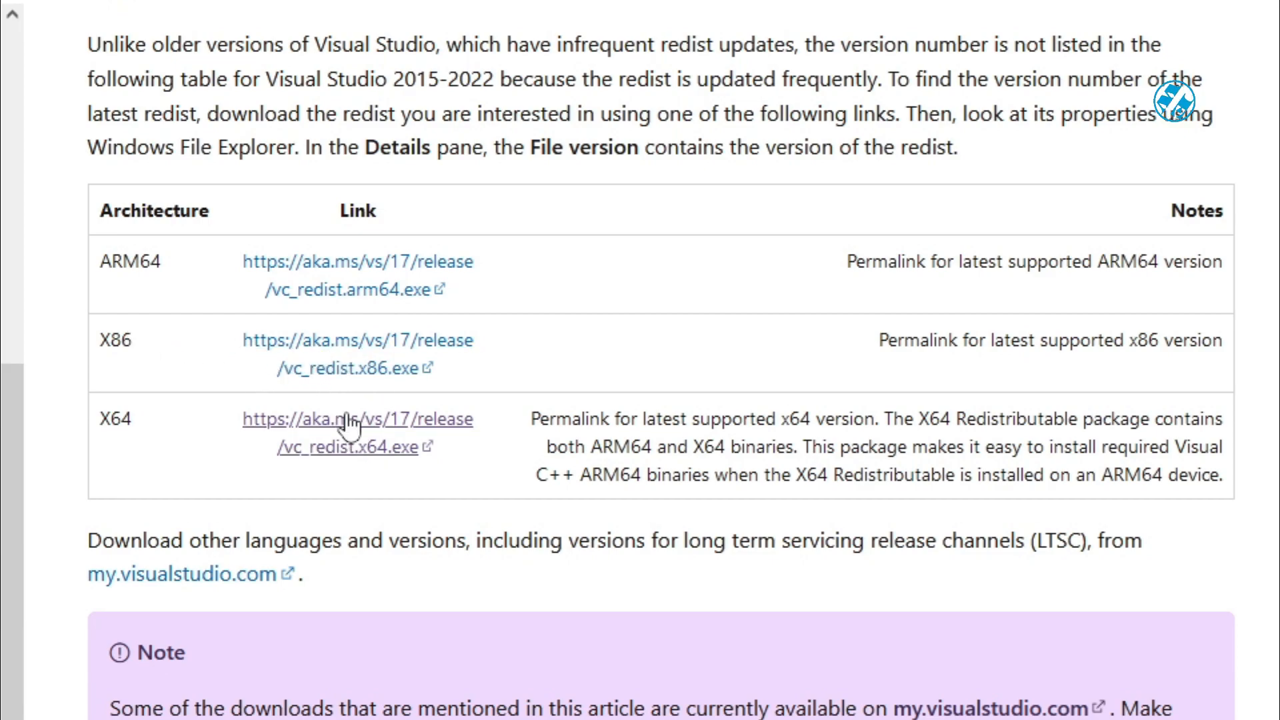
- Save vc_redist.x64.exe from the X64 link to the Desktop
{"action": "left_click", "coordinate": [354, 432]}
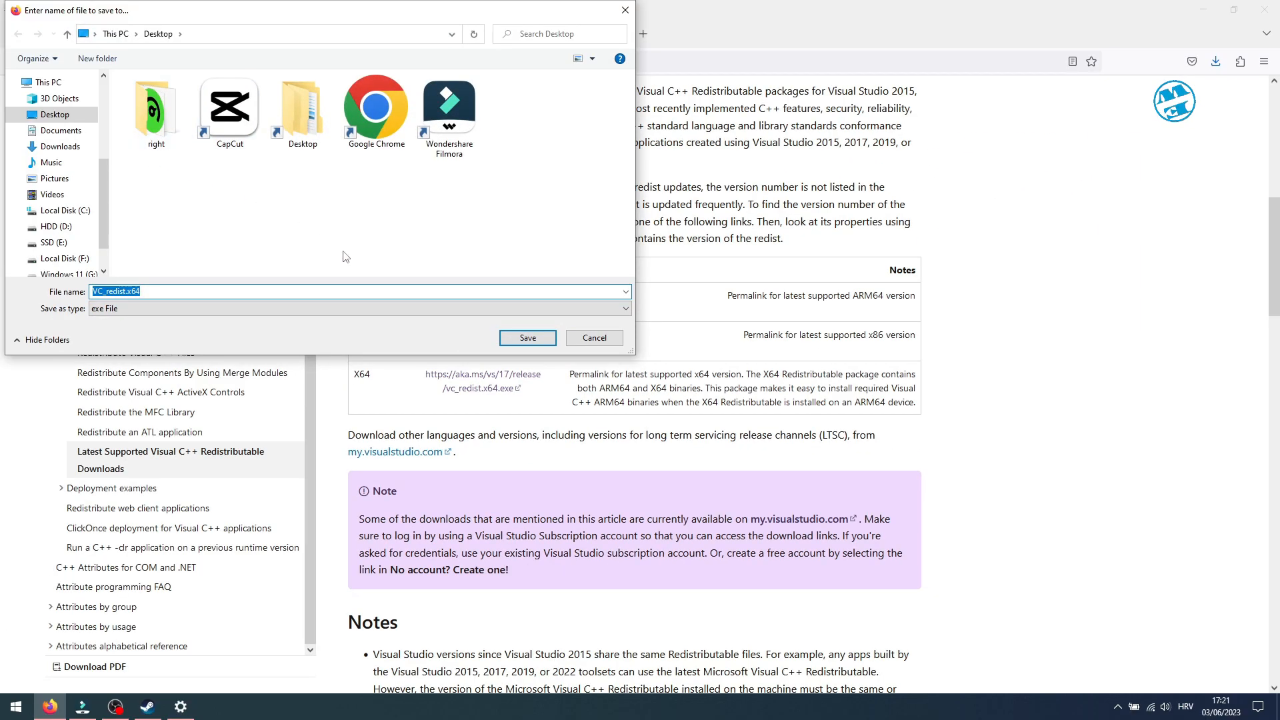
{"action": "left_click", "coordinate": [527, 337]}
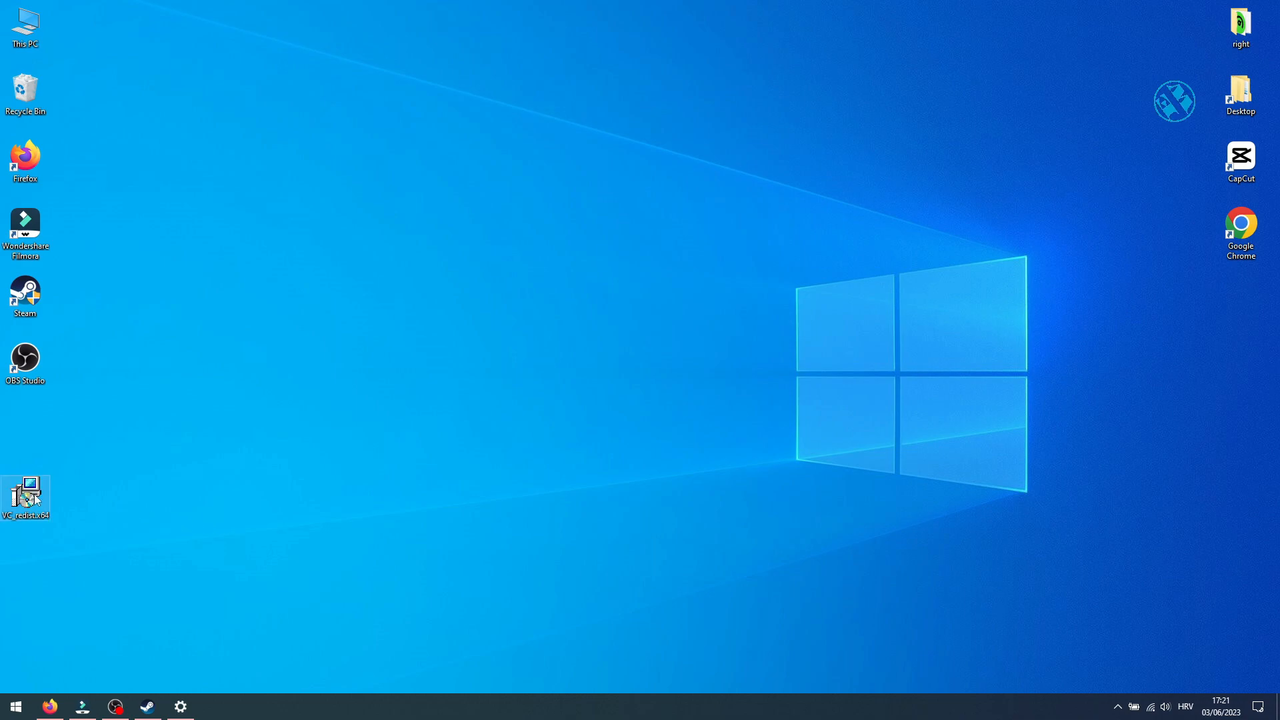
- Run vc_redist.x64, repair the 2015-2022 x64 redistributable and finish after Setup Successful
{"action": "double_click", "coordinate": [25, 494]}
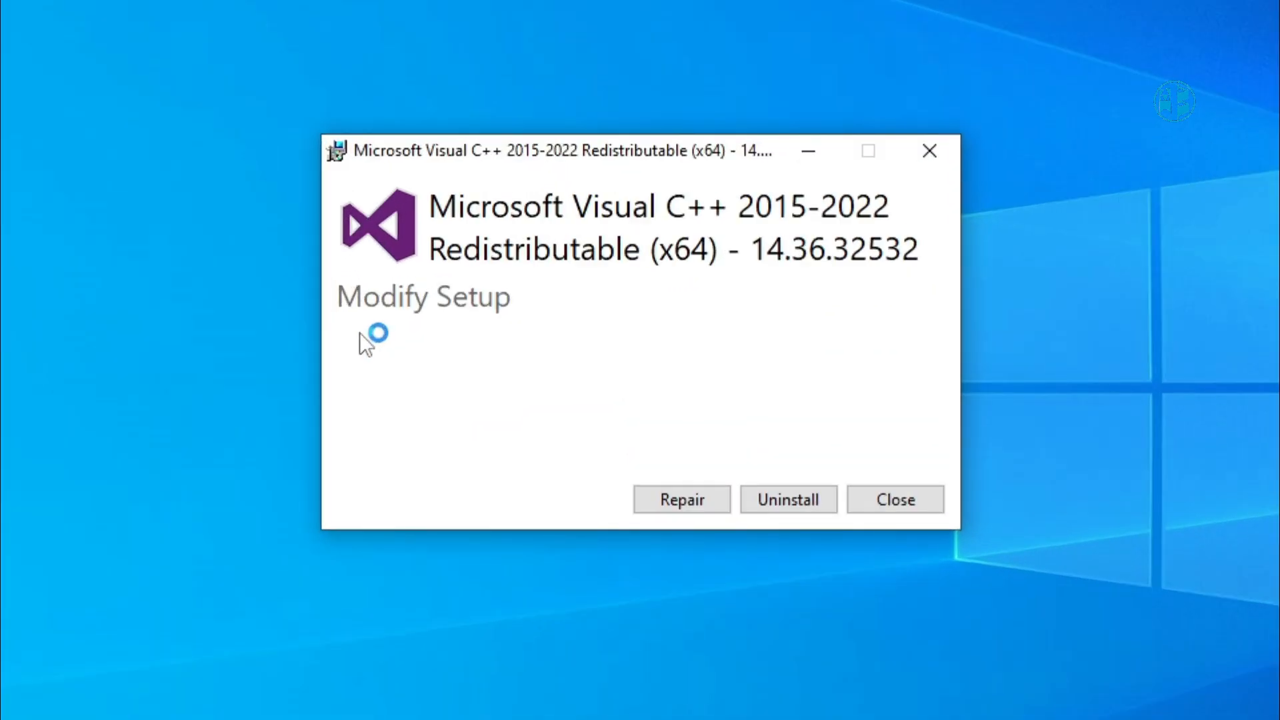
{"action": "mouse_move", "coordinate": [707, 199]}
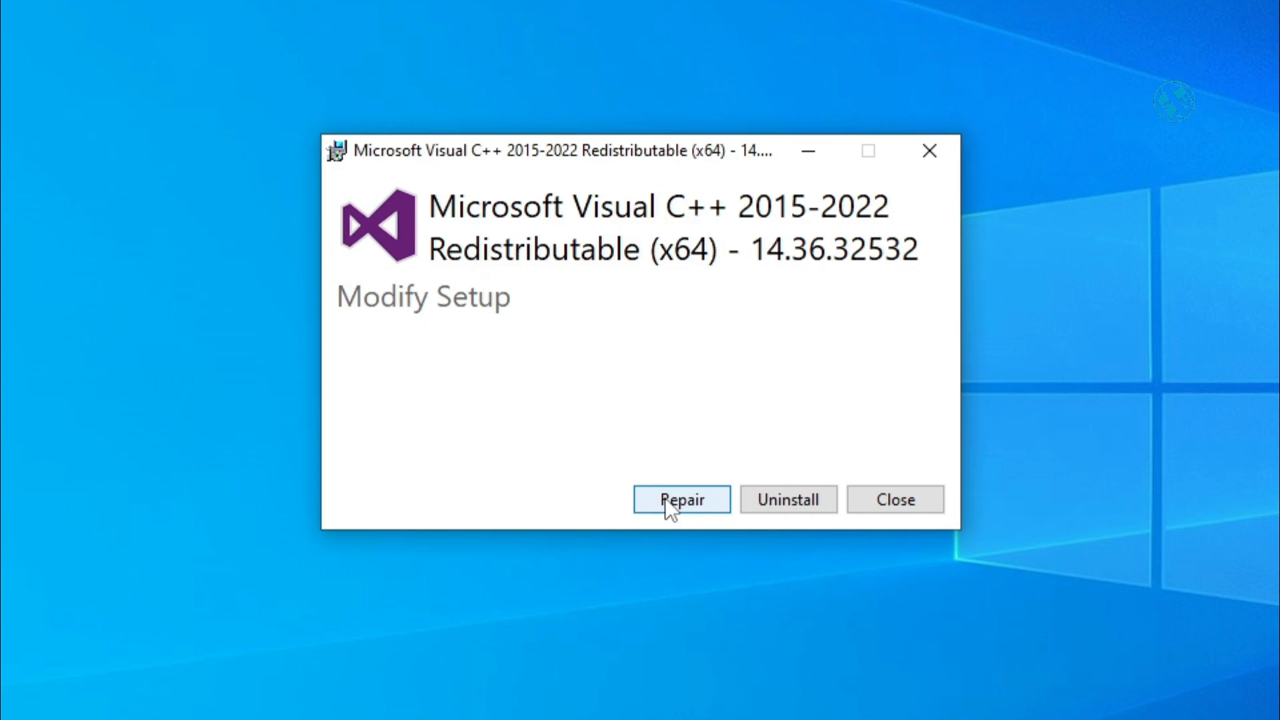
{"action": "left_click", "coordinate": [681, 498]}
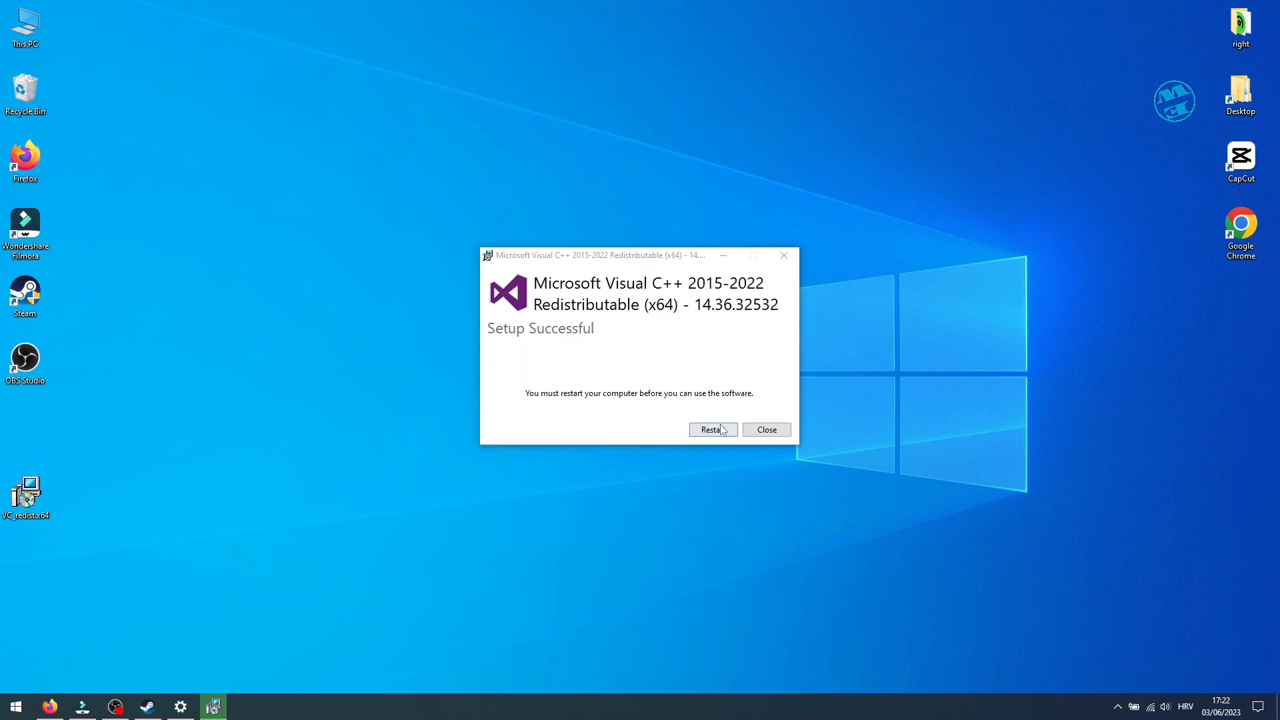
{"action": "left_click", "coordinate": [766, 430]}
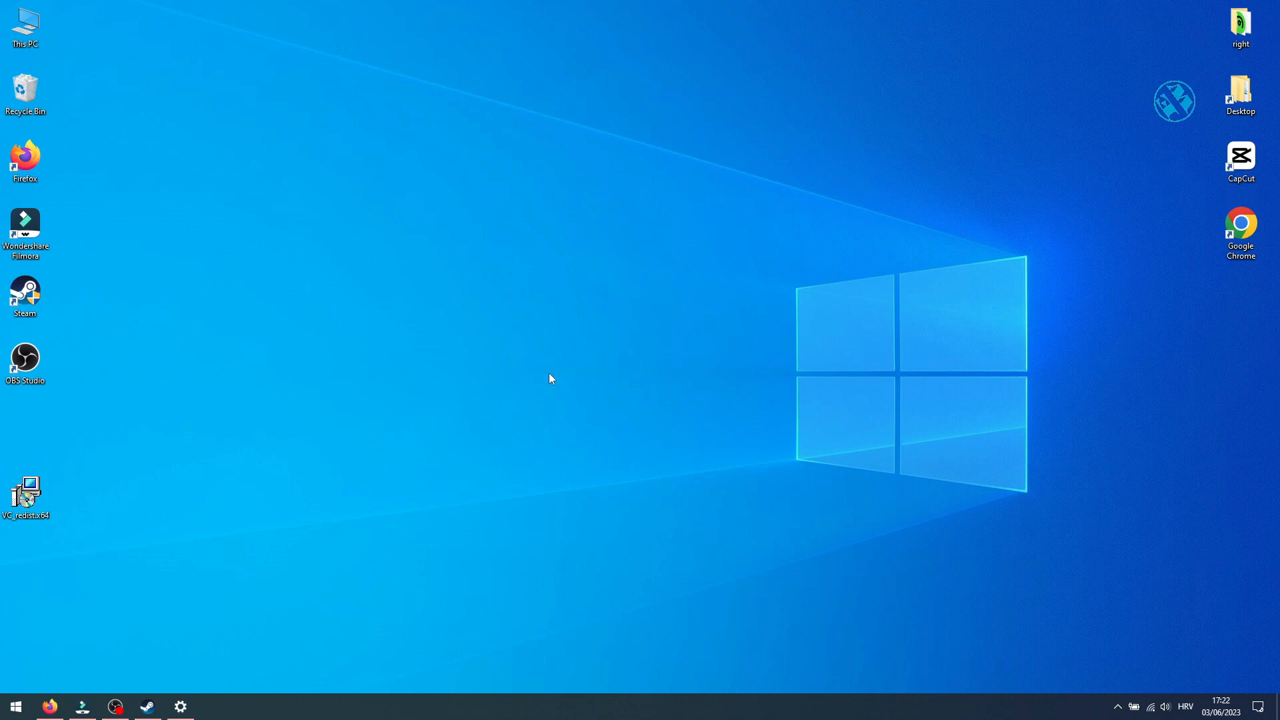
{"action": "mouse_move", "coordinate": [612, 372]}
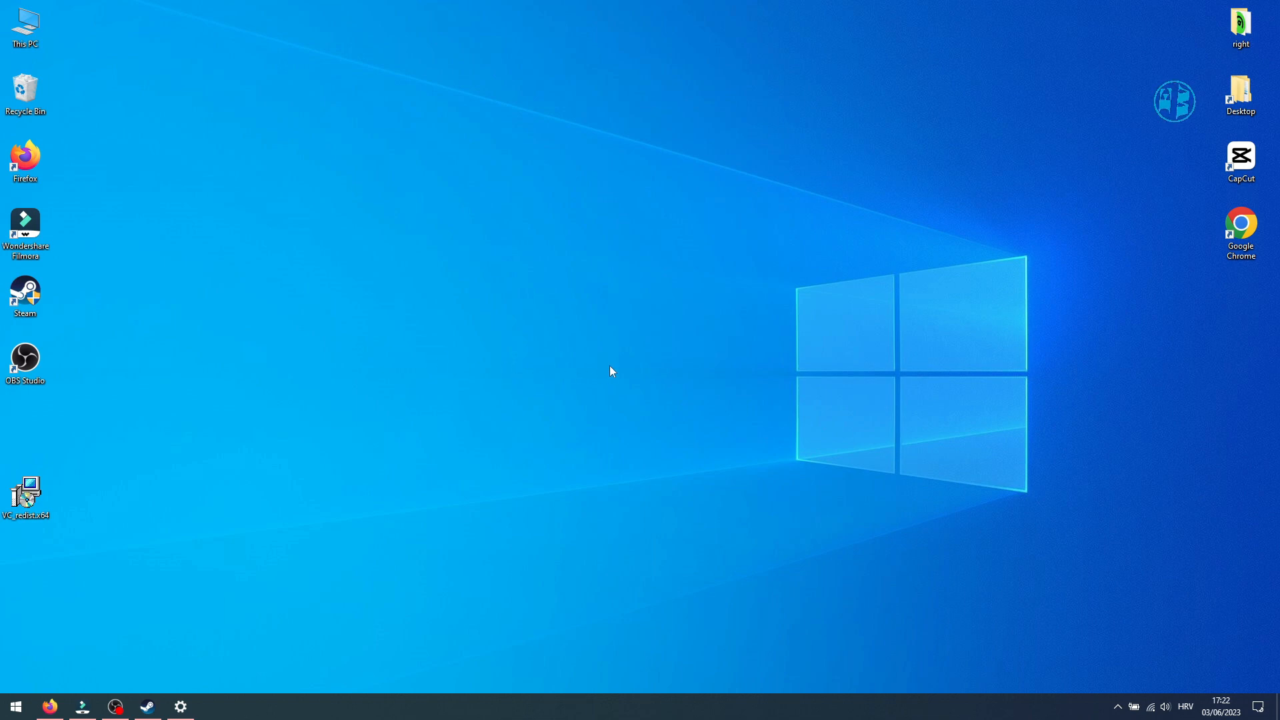
{"action": "mouse_move", "coordinate": [568, 420]}
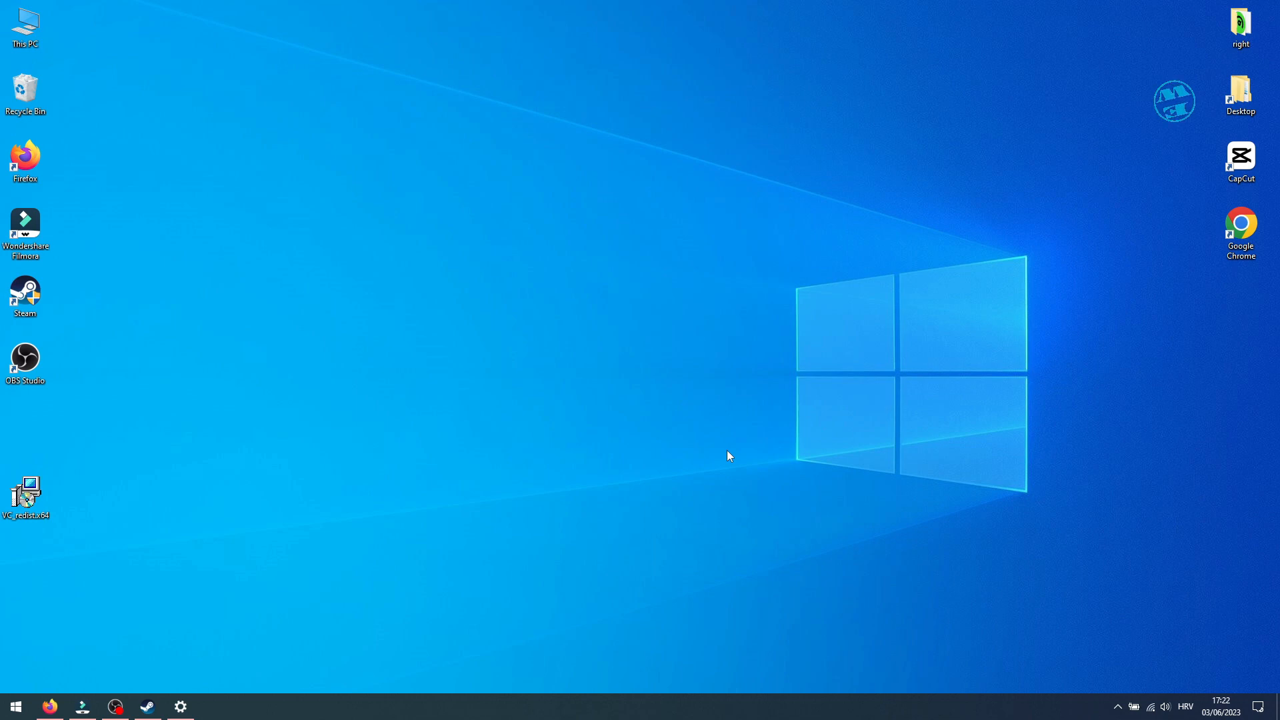
{"action": "mouse_move", "coordinate": [664, 504]}
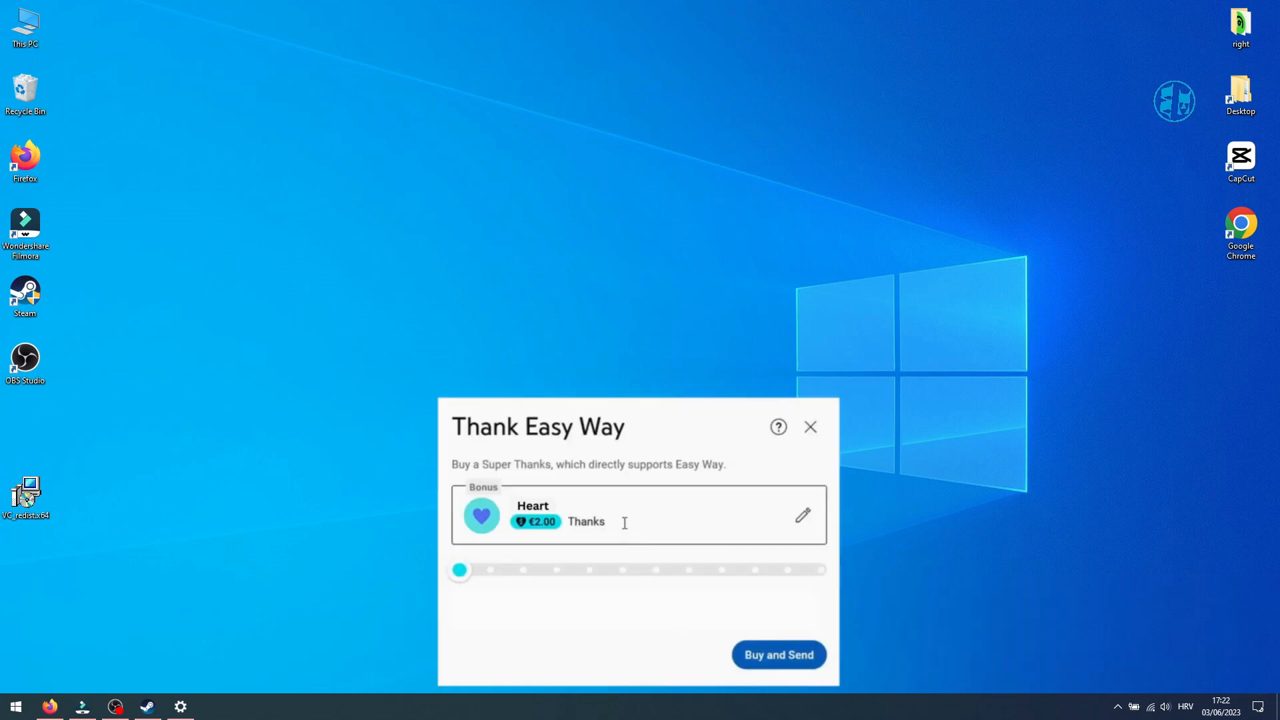
{"action": "type", "text": ",it worked!!"}
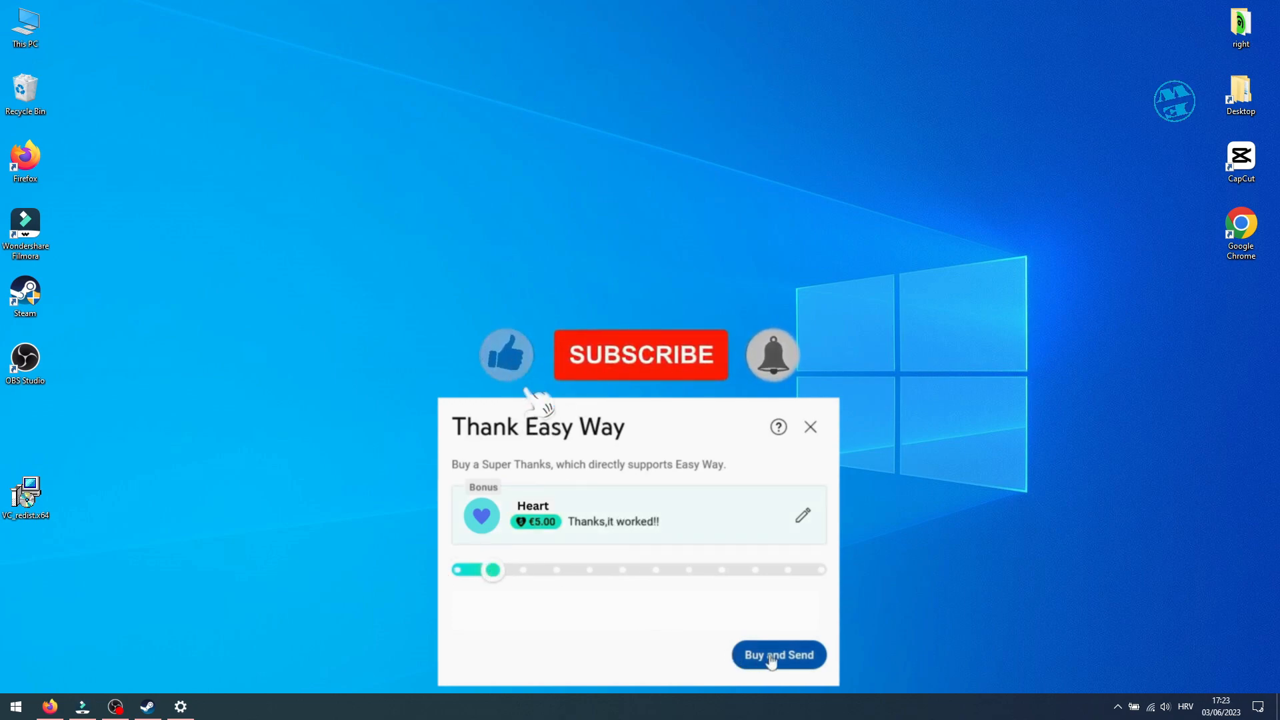
{"action": "left_click", "coordinate": [777, 654]}
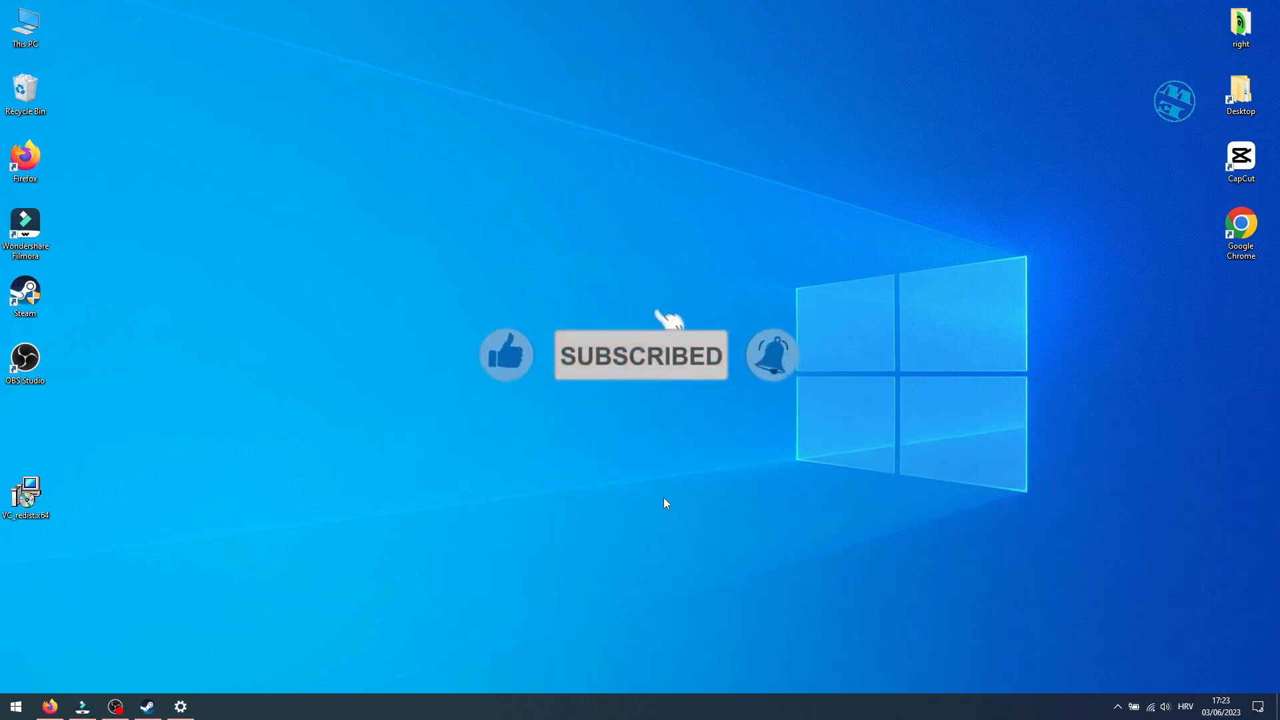